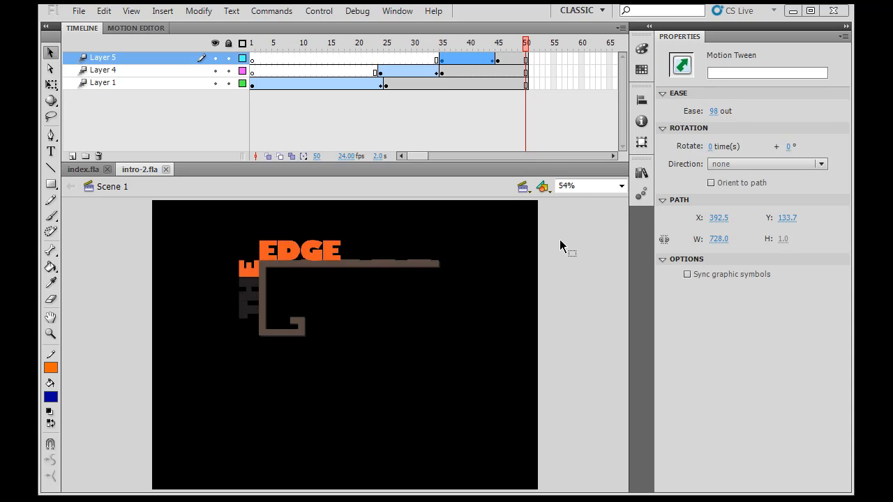
mouse_move(481, 193)
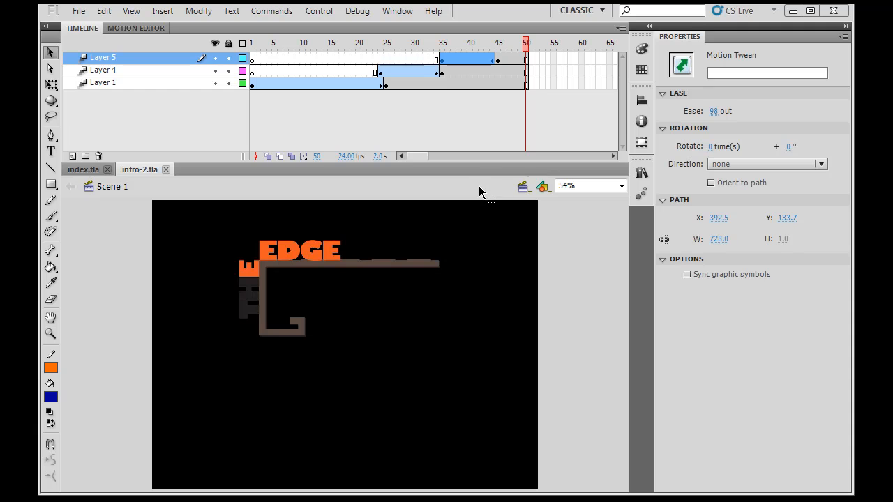
mouse_move(310, 252)
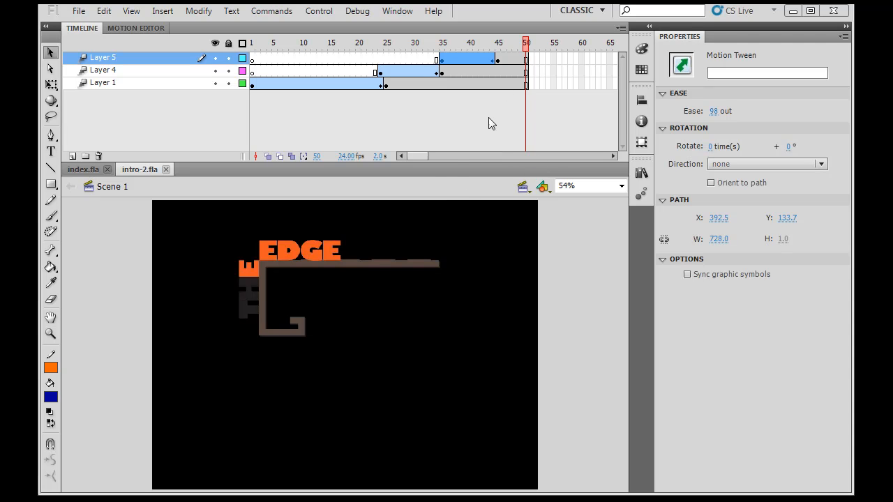
mouse_move(568, 110)
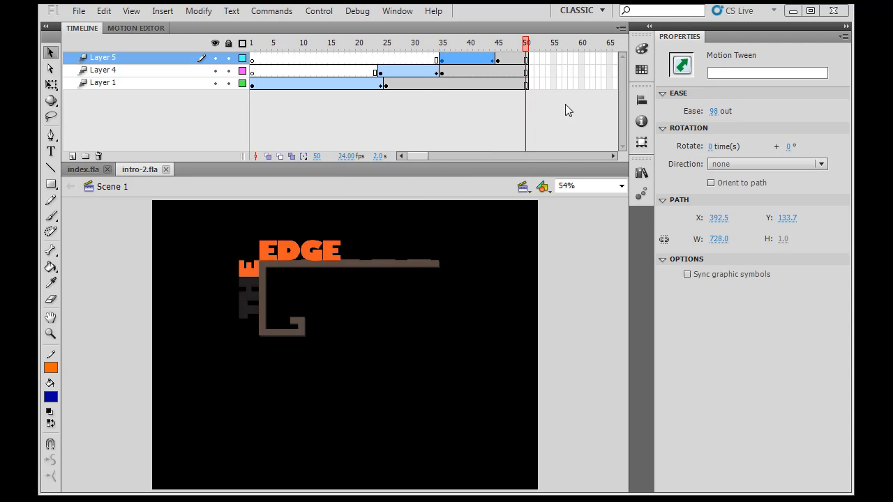
mouse_move(609, 101)
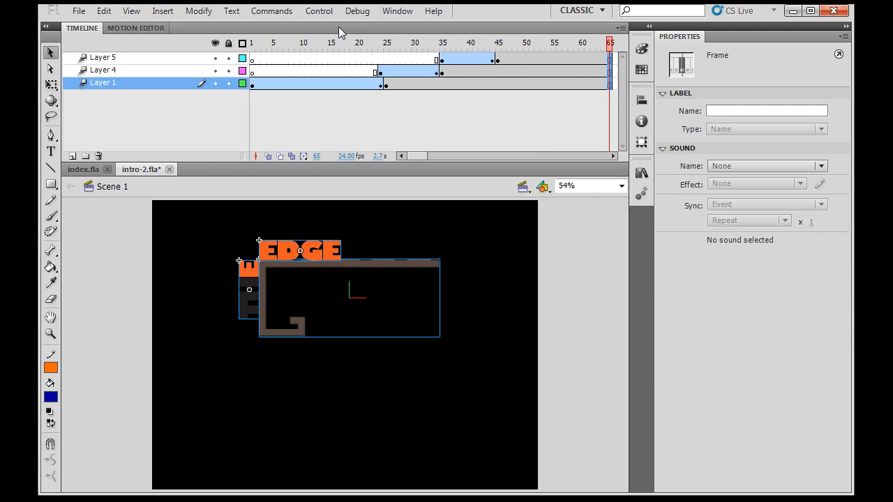
mouse_move(155, 70)
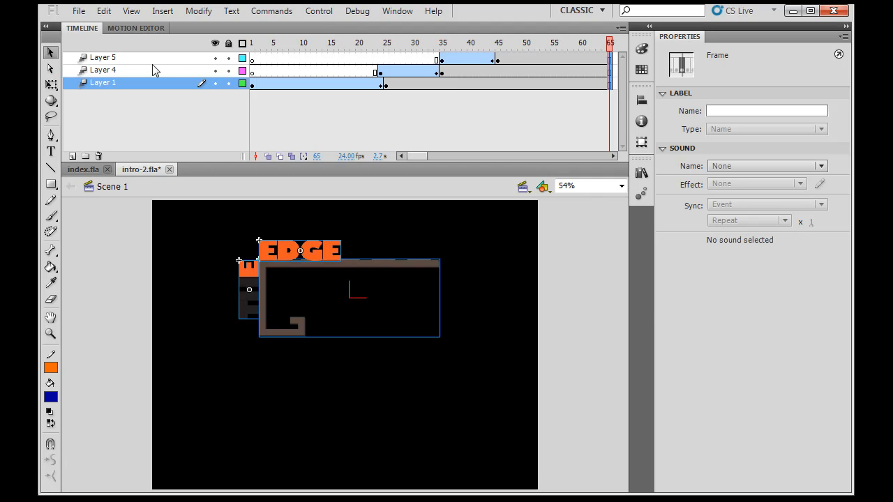
Step: Add Layer 6 above Layer 5 and insert a keyframe at frame 45 on it
click(104, 57)
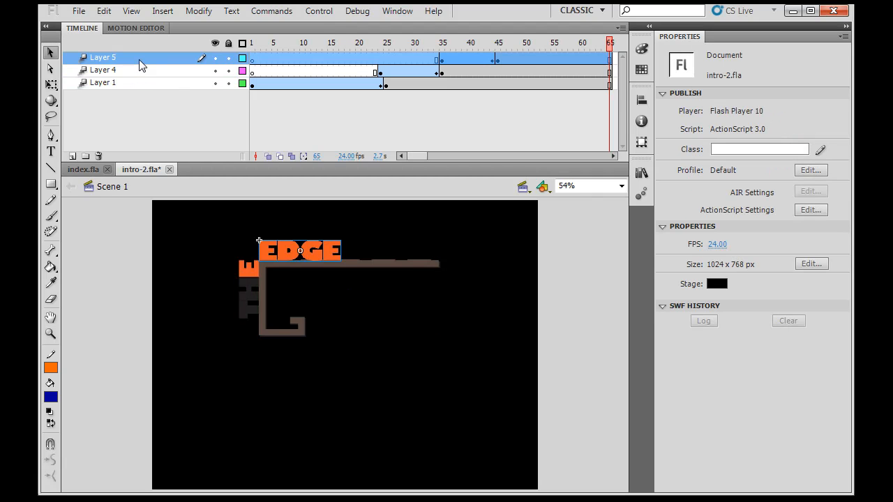
click(72, 156)
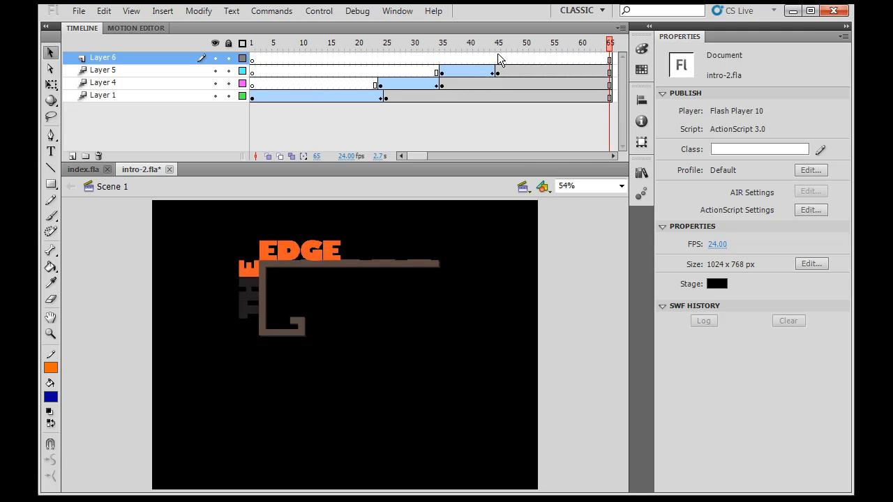
mouse_move(493, 59)
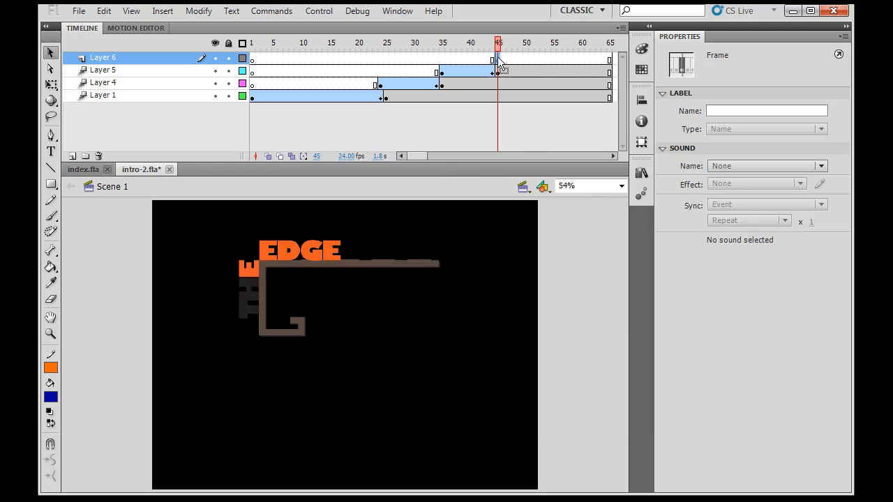
right_click(500, 58)
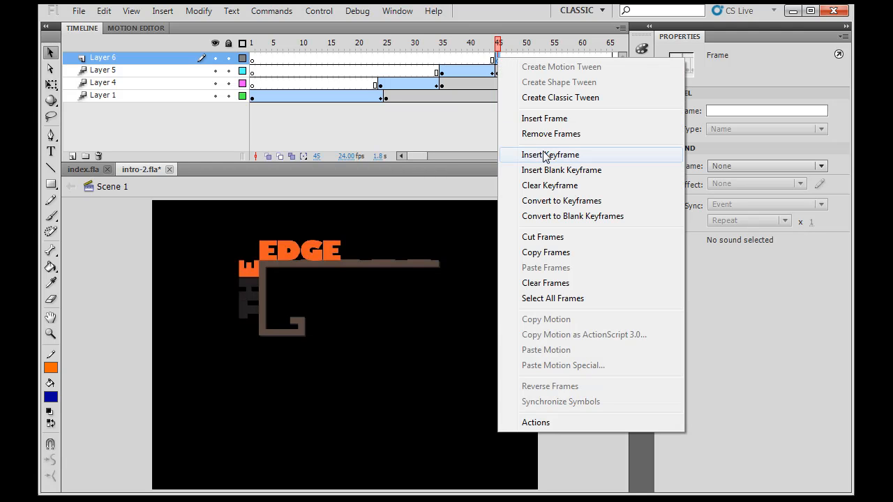
click(549, 153)
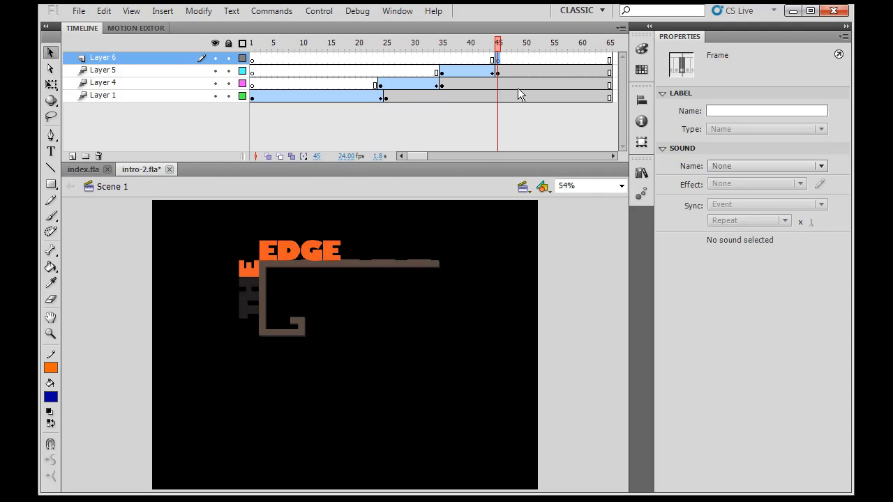
Step: Drag the INC. group from the Library onto the stage at frame 45
click(642, 173)
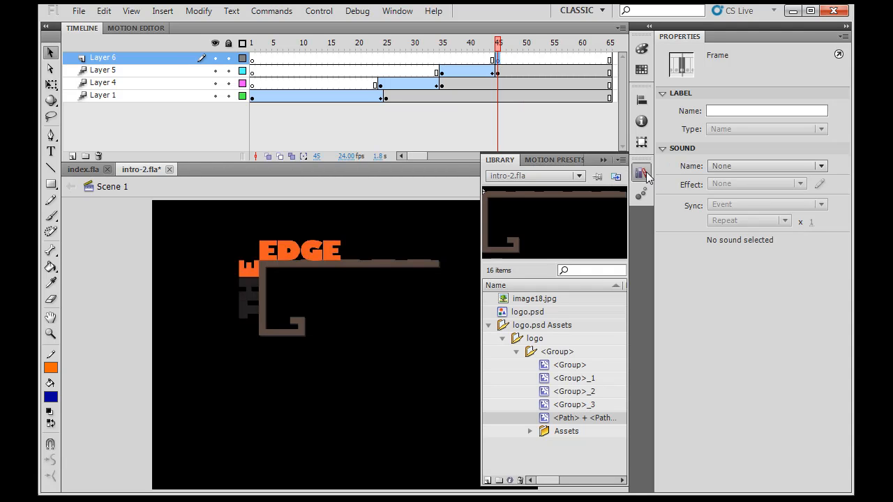
click(574, 390)
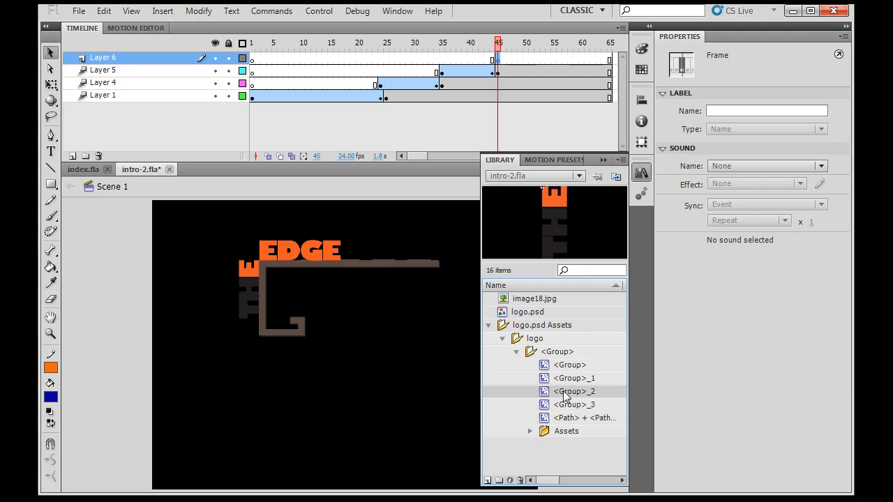
click(573, 404)
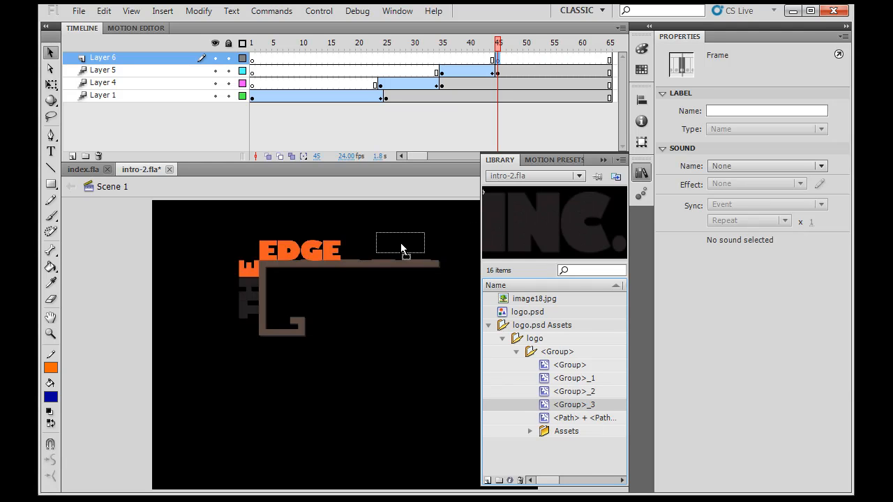
click(400, 242)
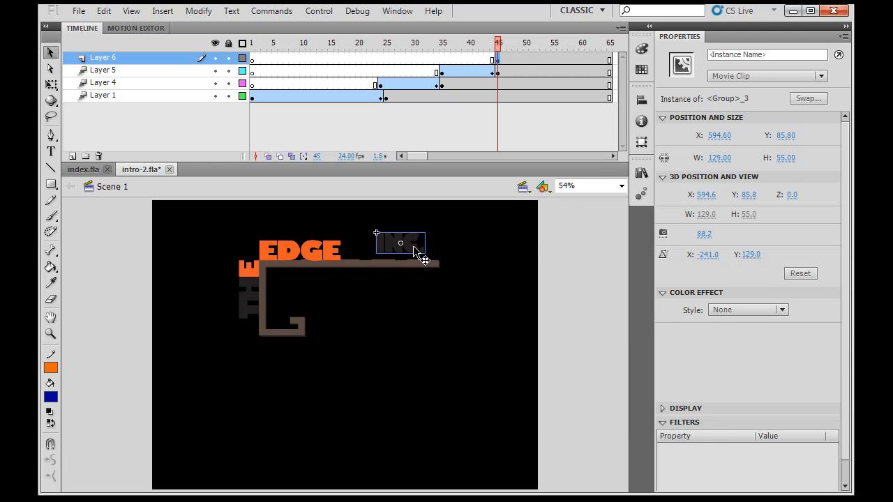
Step: Nudge INC. down onto the brown bar right beside EDGE, then deselect it
drag(399, 242, 399, 248)
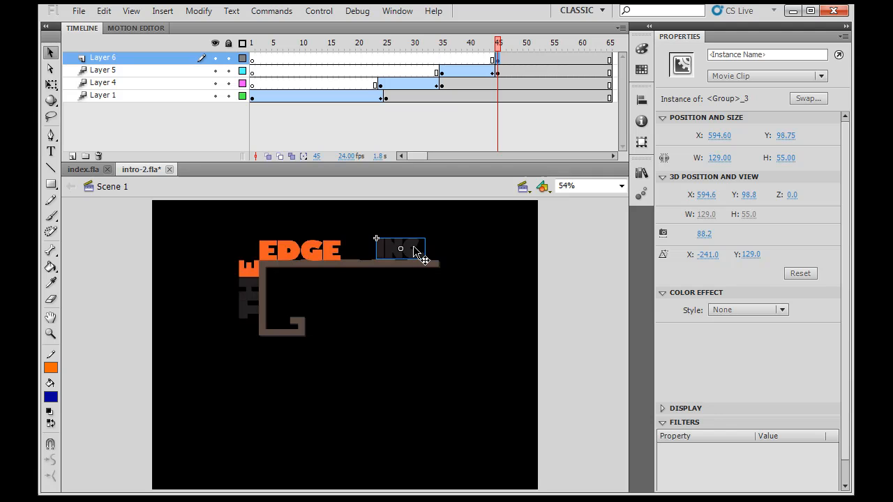
drag(399, 248, 399, 251)
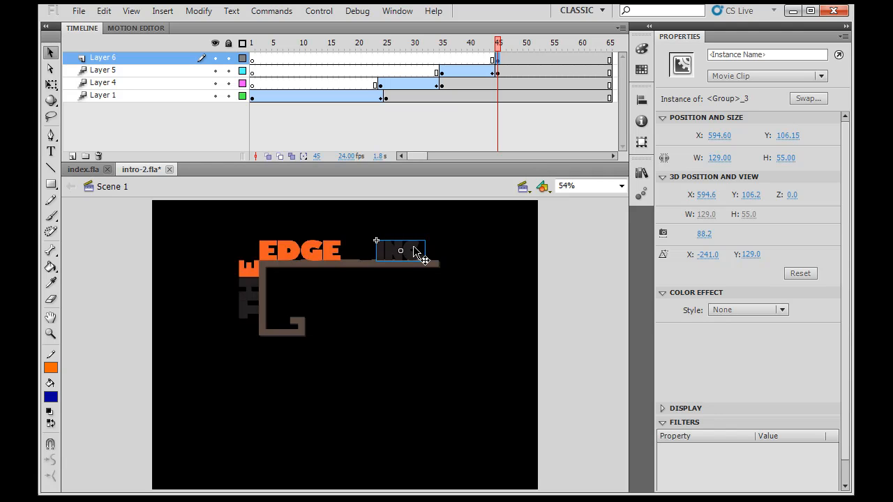
drag(400, 251, 394, 250)
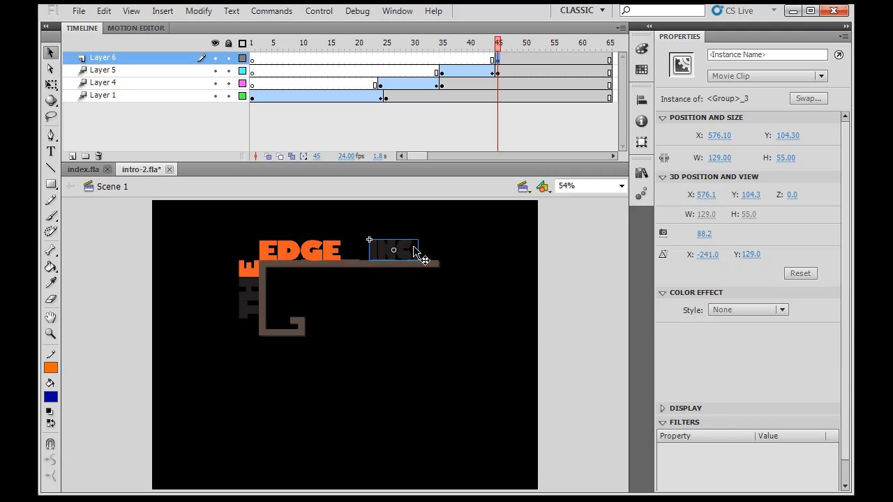
drag(394, 249, 366, 250)
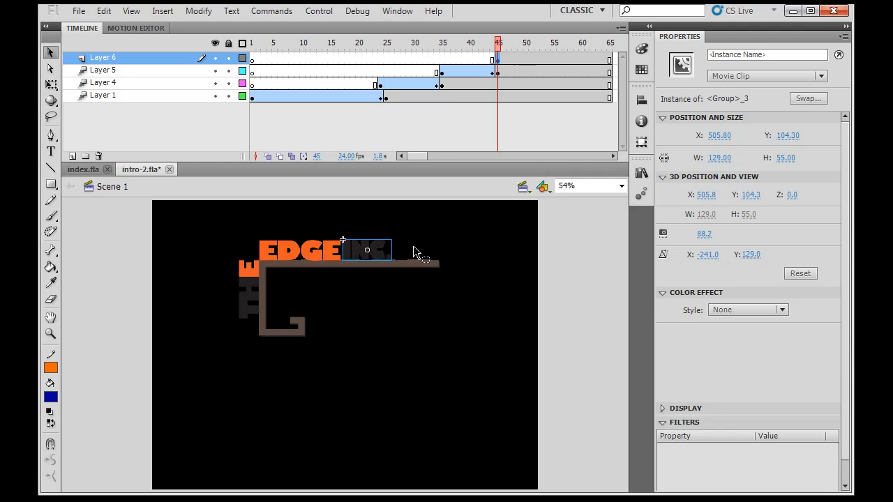
drag(365, 250, 373, 250)
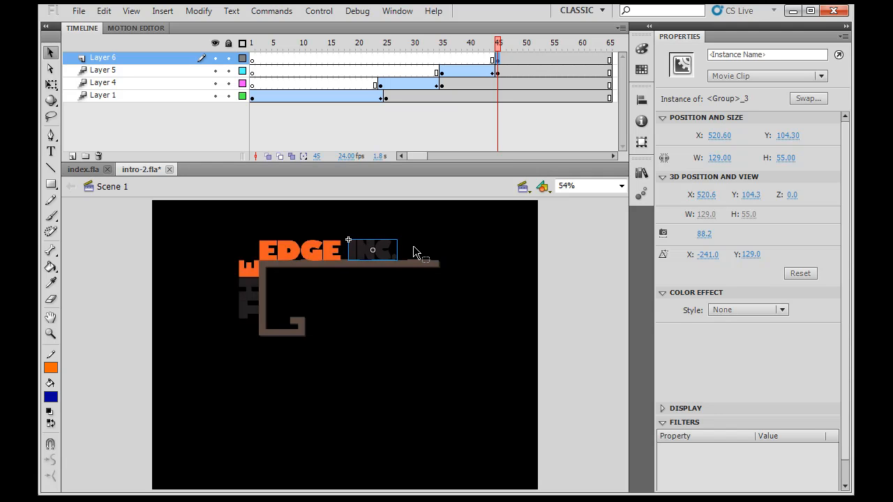
click(103, 95)
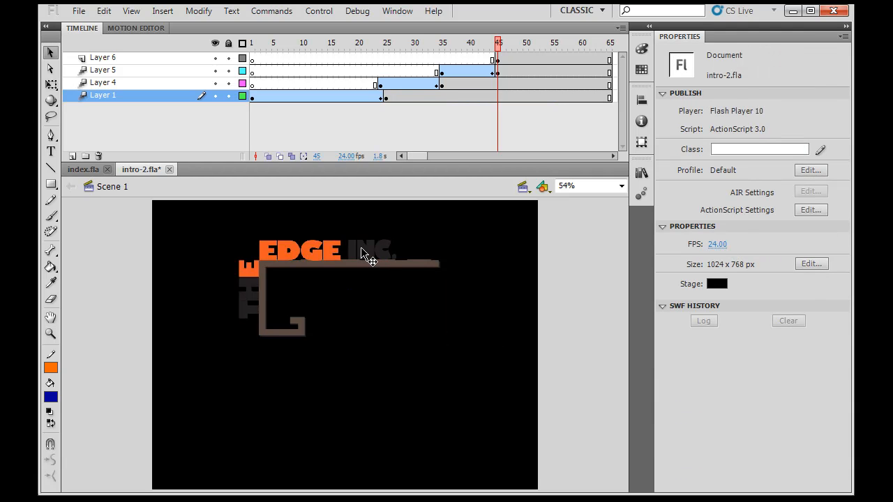
click(106, 57)
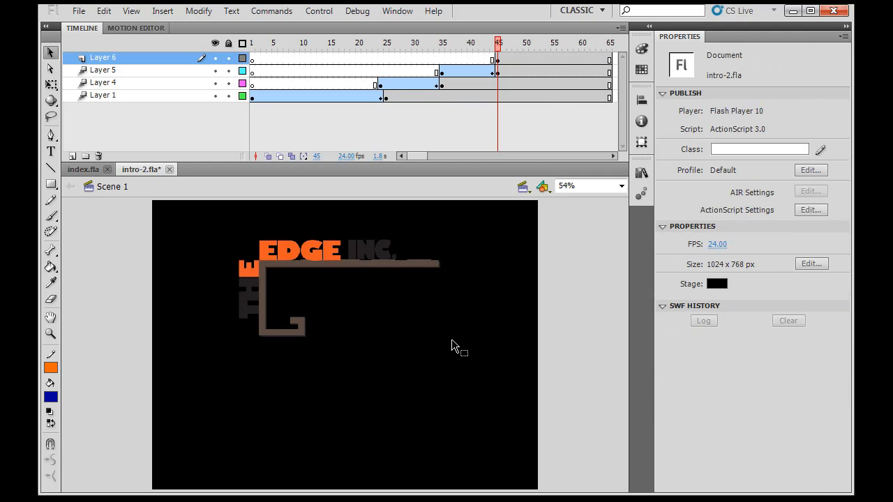
mouse_move(430, 343)
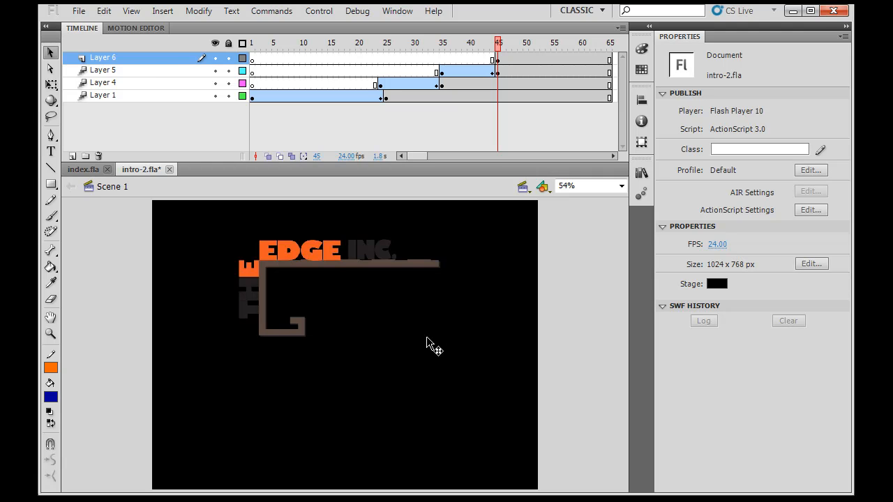
mouse_move(237, 106)
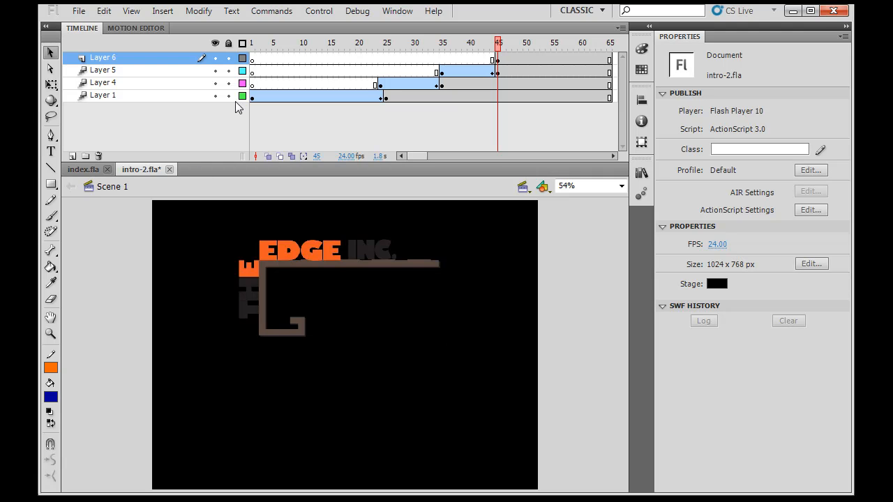
Step: Move Layer 1 to the top of the stack and select the INC. keyframe on Layer 6
click(215, 95)
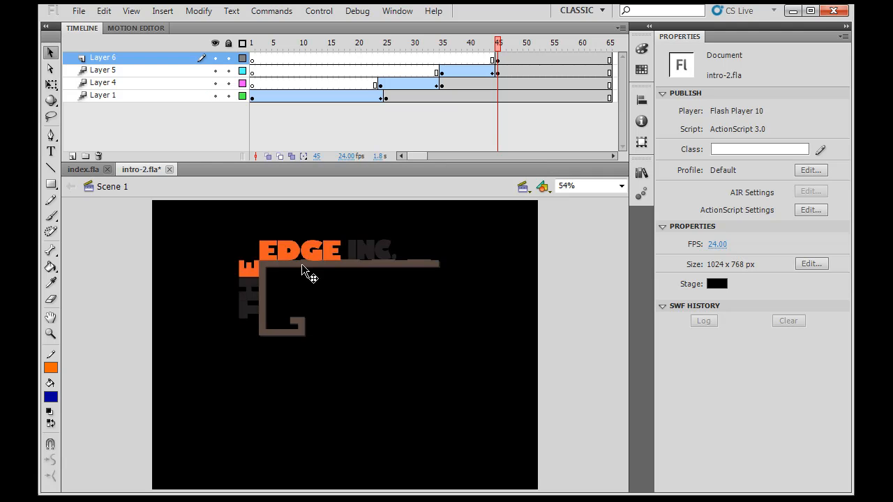
mouse_move(382, 265)
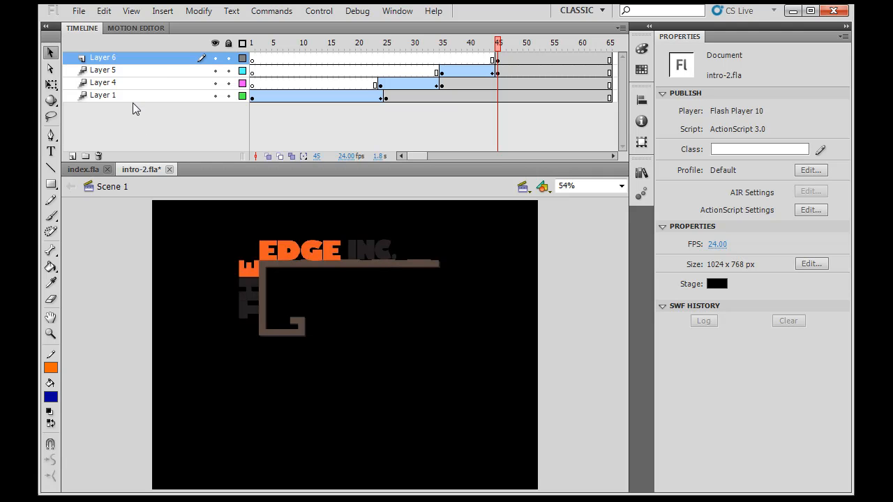
click(103, 95)
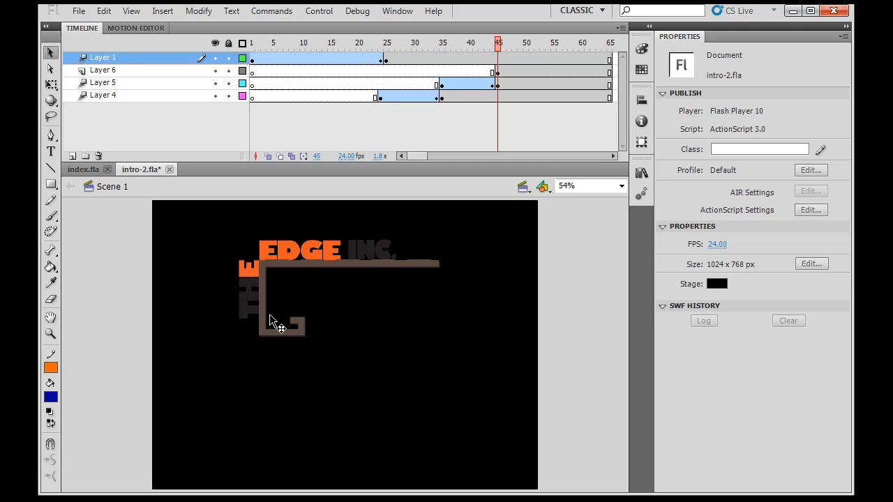
mouse_move(389, 268)
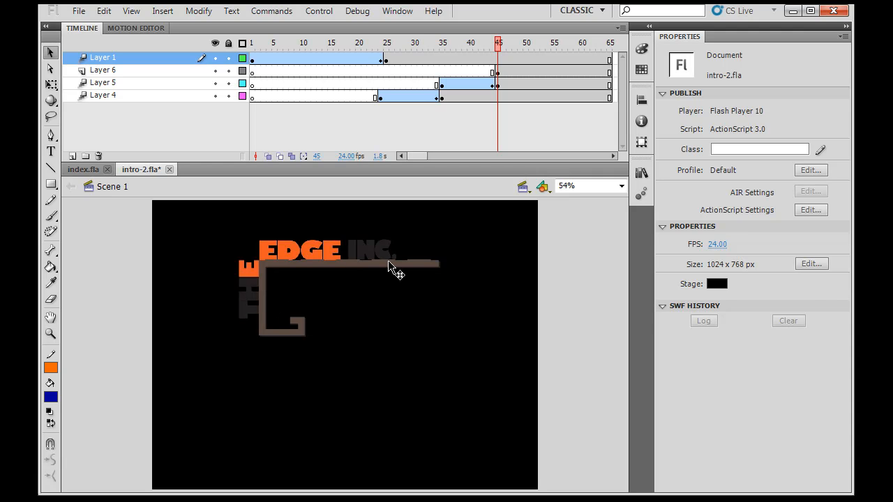
click(374, 250)
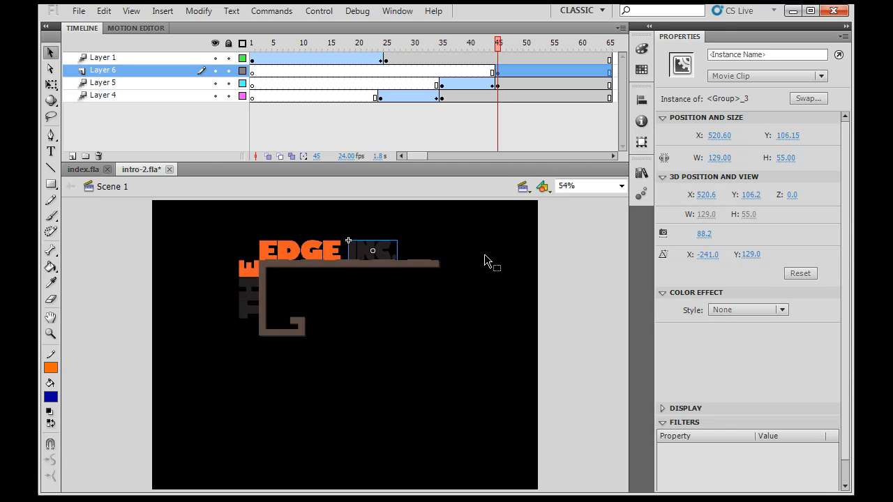
click(488, 310)
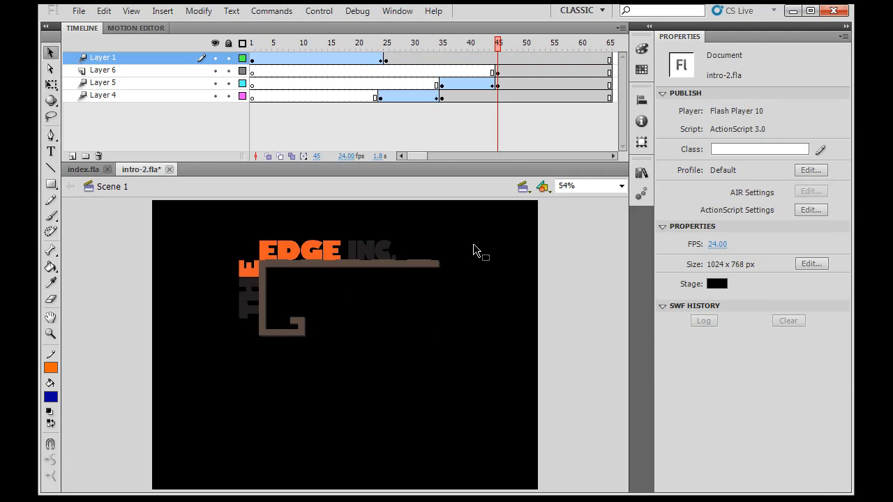
click(496, 73)
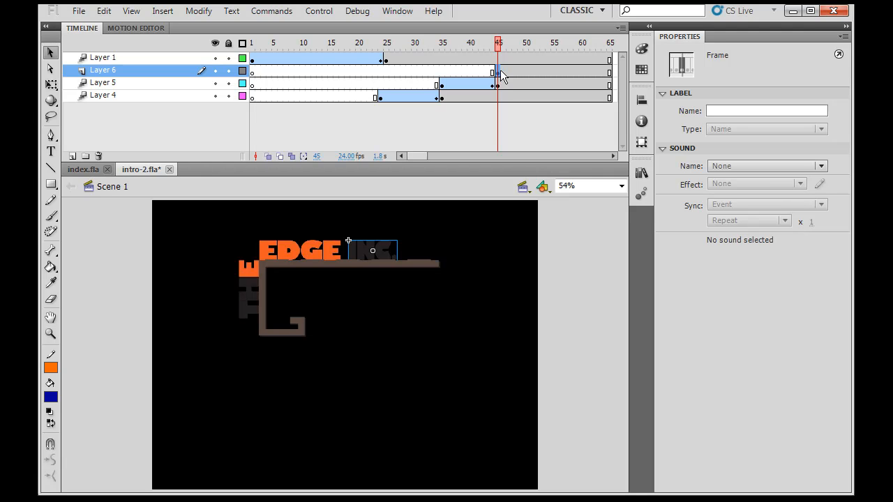
Step: Insert a second keyframe on Layer 6 around frame 54 for the INC. lettering
click(552, 41)
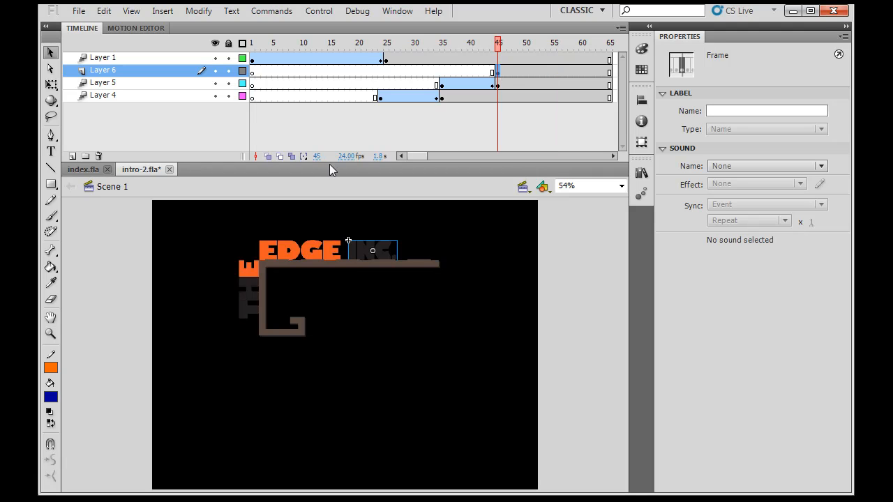
mouse_move(318, 171)
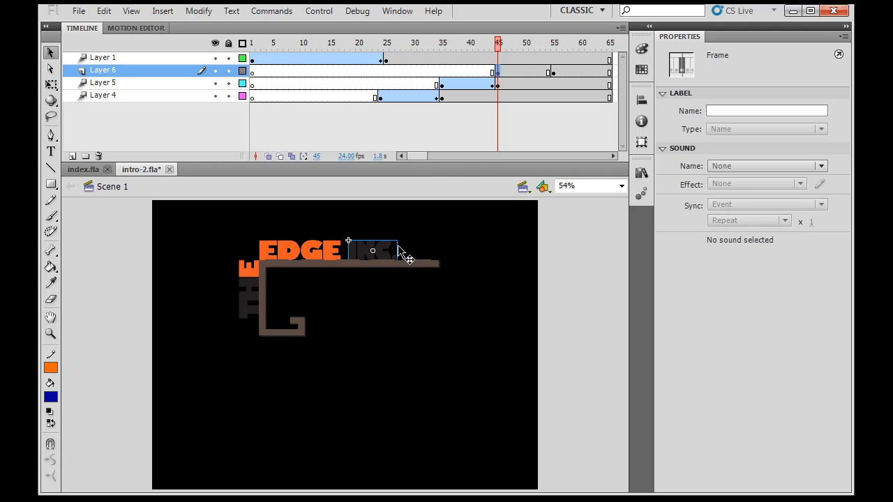
click(494, 72)
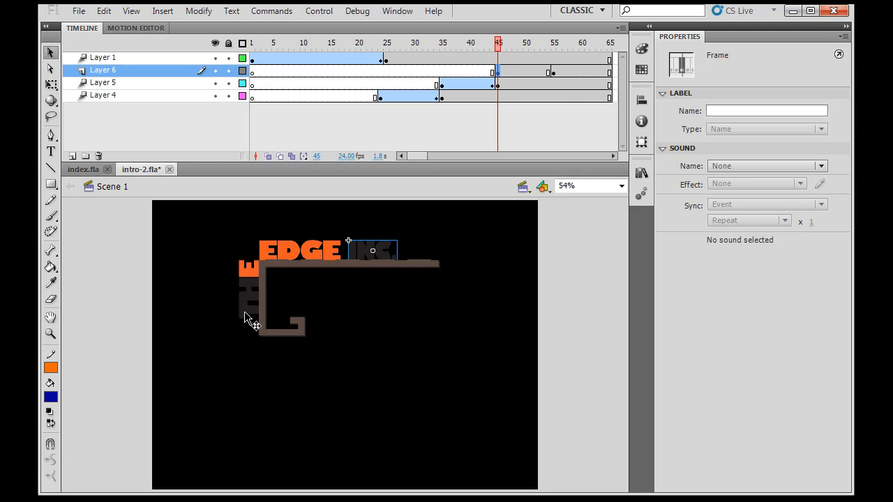
mouse_move(184, 156)
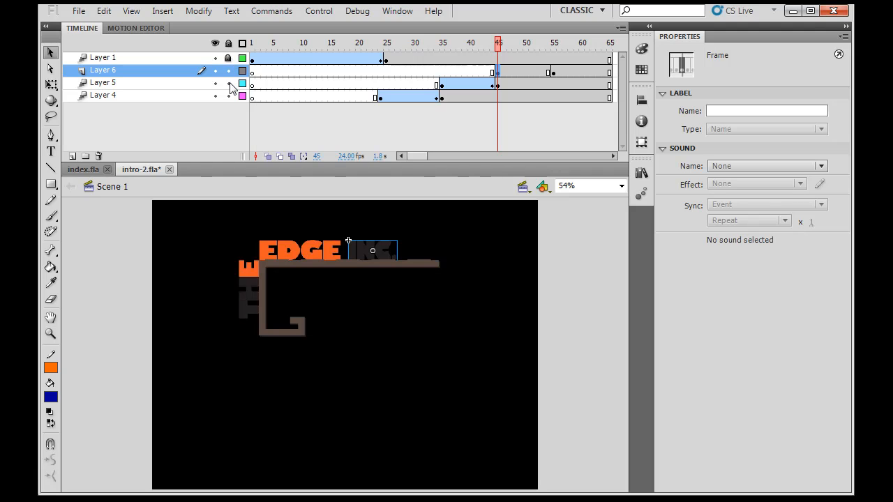
Step: Lock Layers 5 and 4, then apply a motion tween to the INC. frames on Layer 6
click(229, 94)
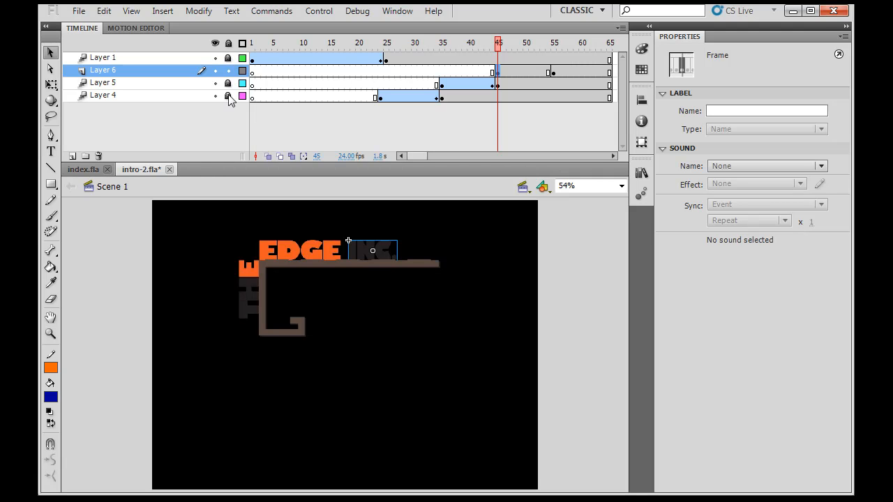
click(215, 95)
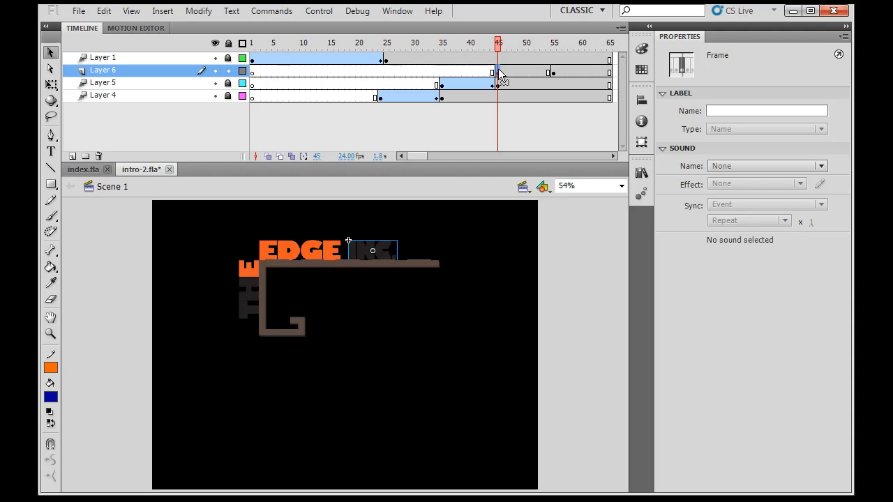
click(162, 11)
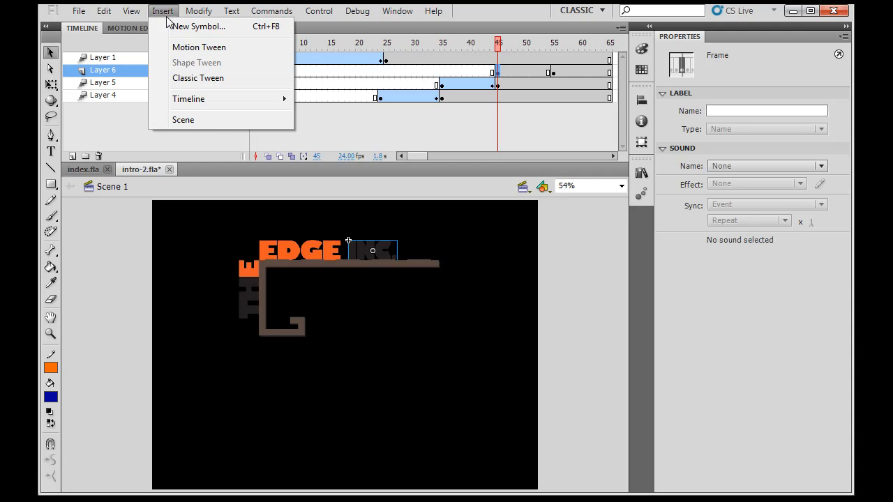
click(198, 47)
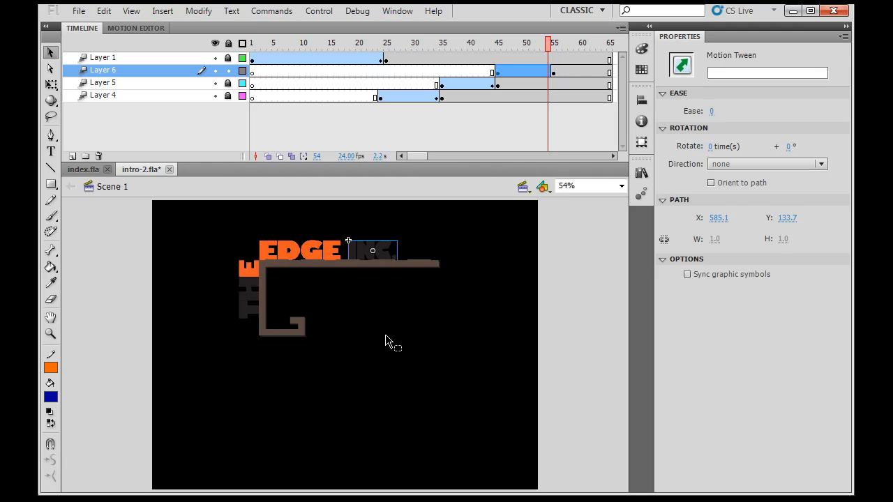
Step: At frame 45, move INC. far right past the stage edge so it flies left into place by frame 54
click(382, 254)
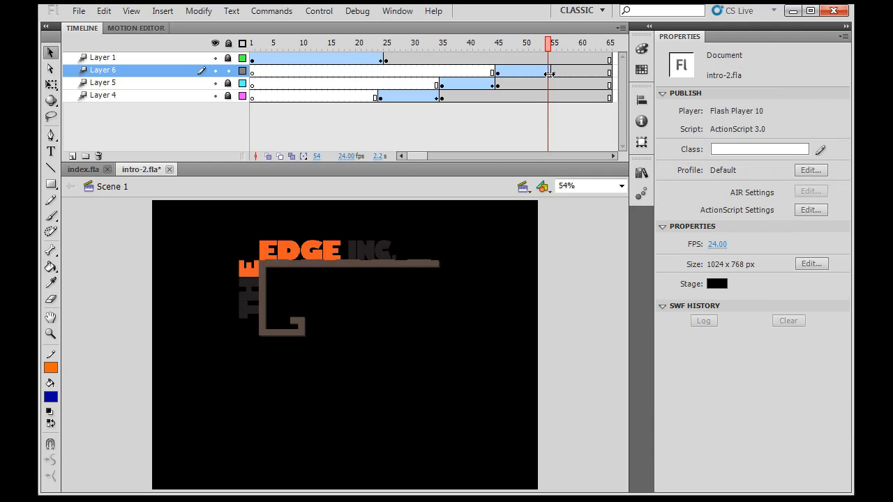
mouse_move(550, 83)
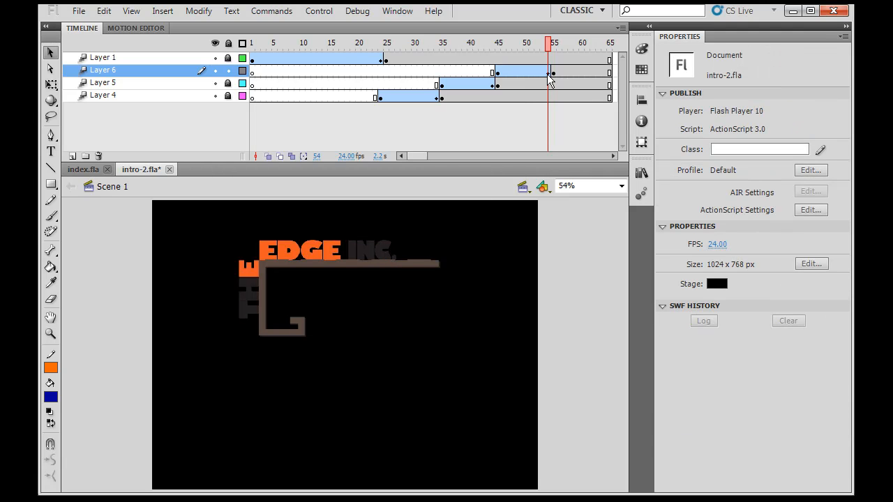
mouse_move(510, 113)
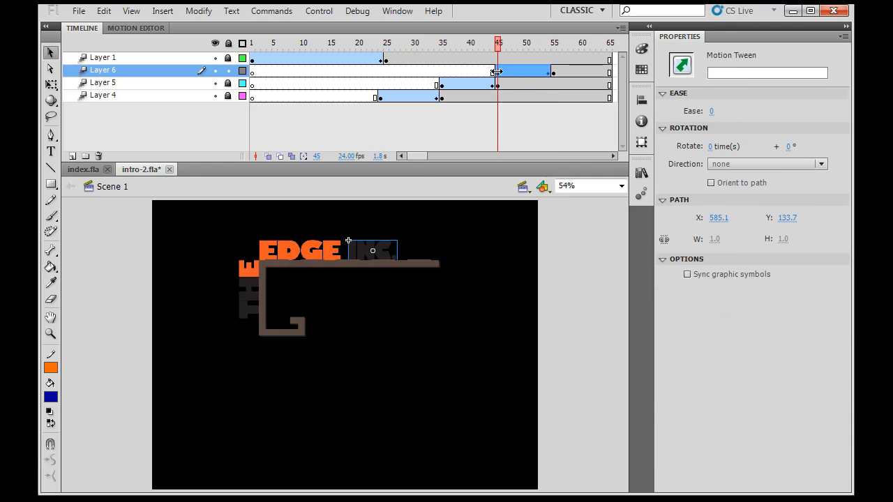
click(546, 42)
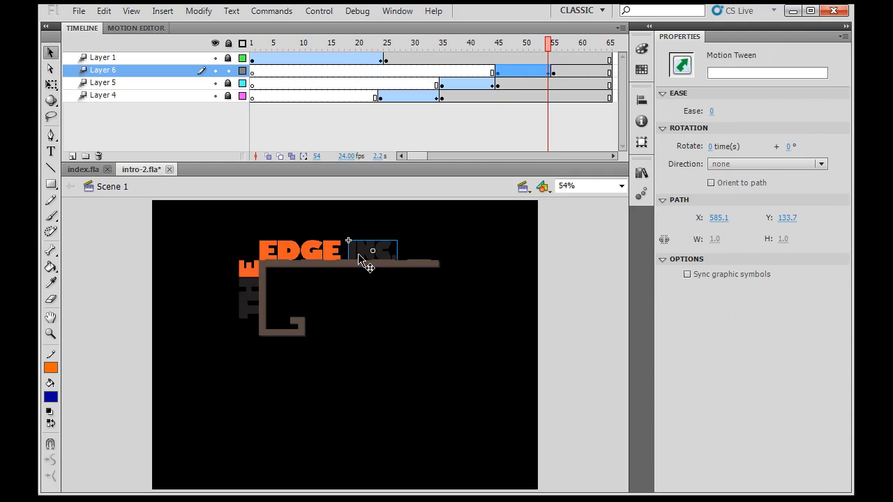
mouse_move(479, 190)
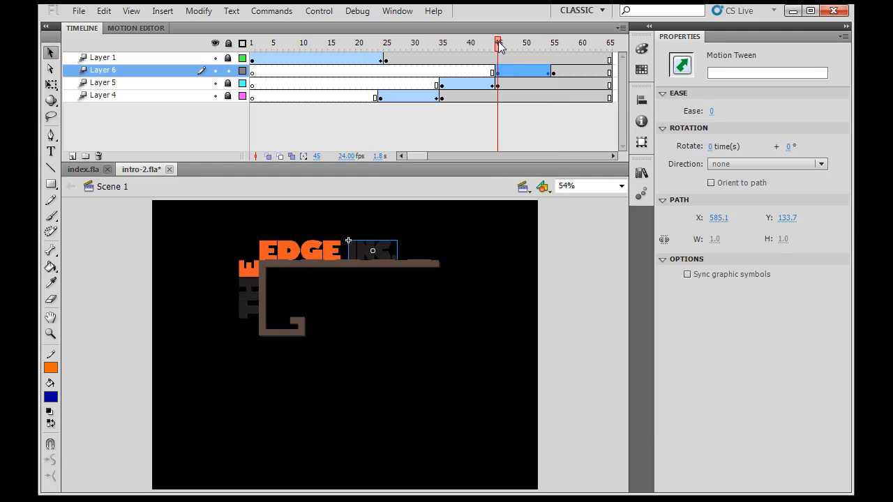
mouse_move(389, 257)
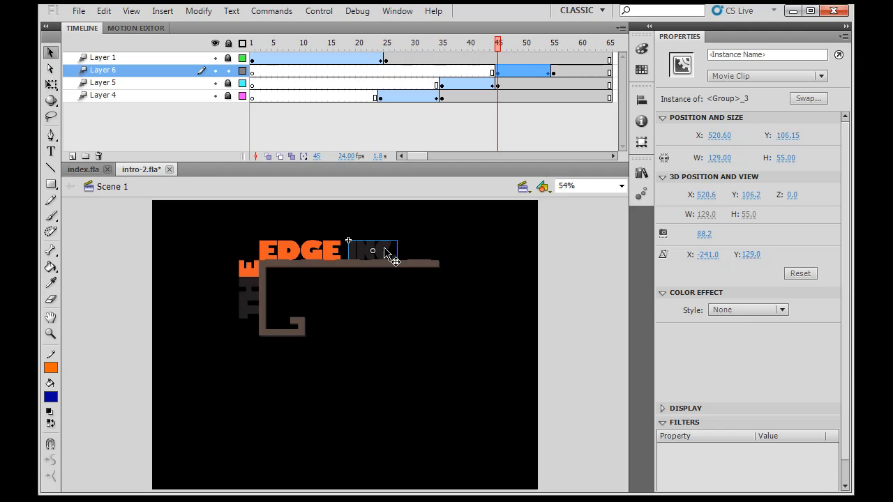
drag(372, 251, 422, 251)
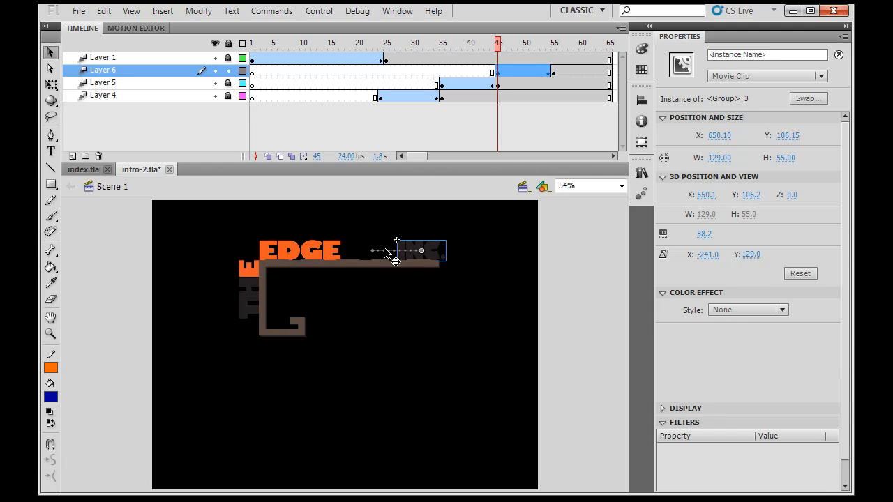
drag(421, 251, 510, 251)
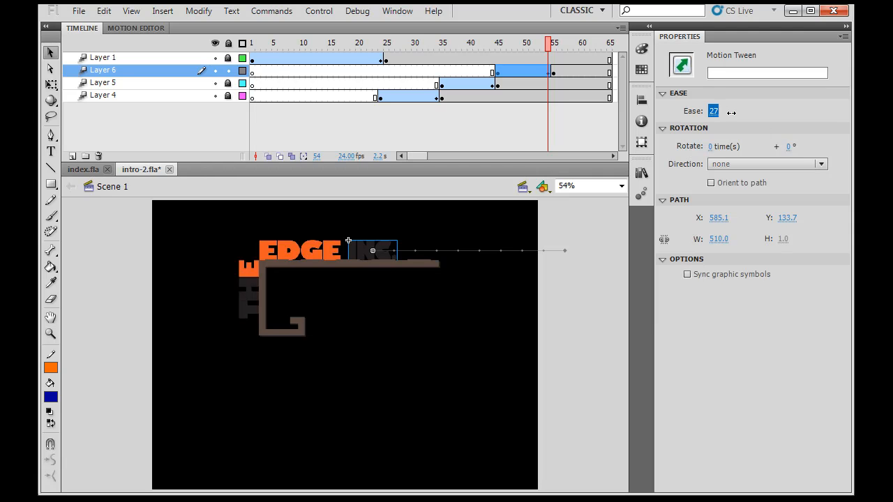
Step: Set the INC. tween's ease to 100 and scrub the playhead to preview the fly-in
text(100)
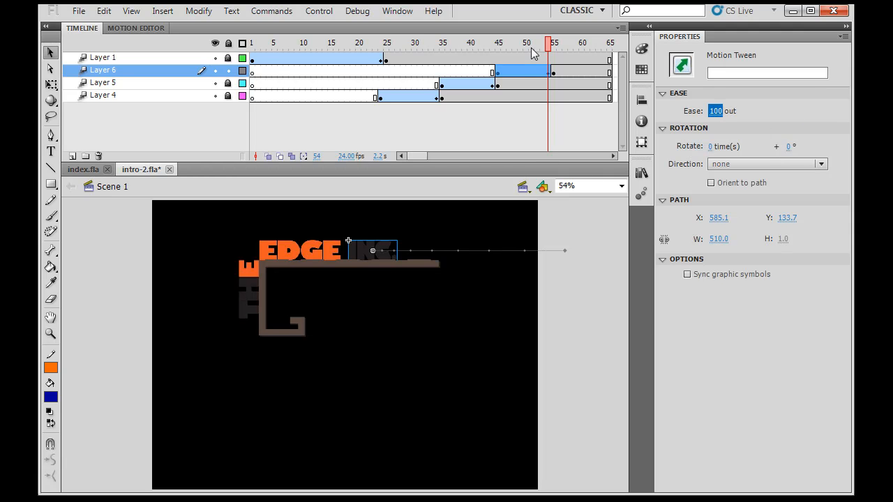
click(316, 42)
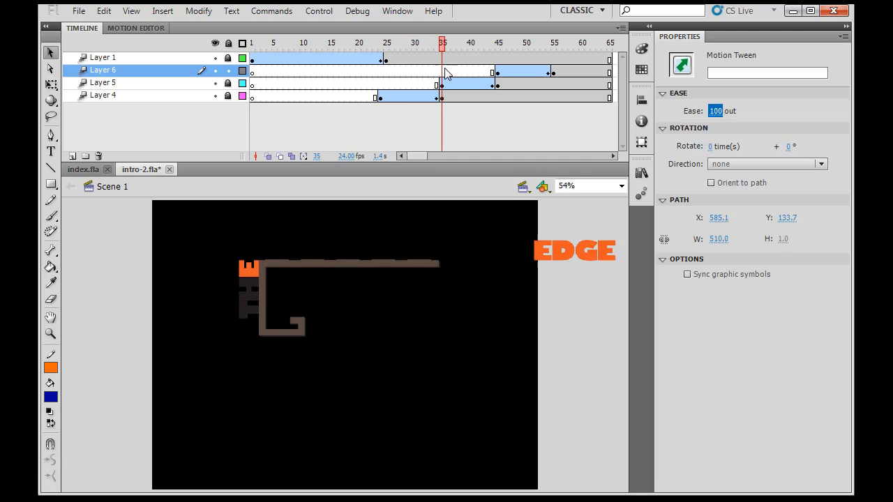
click(531, 42)
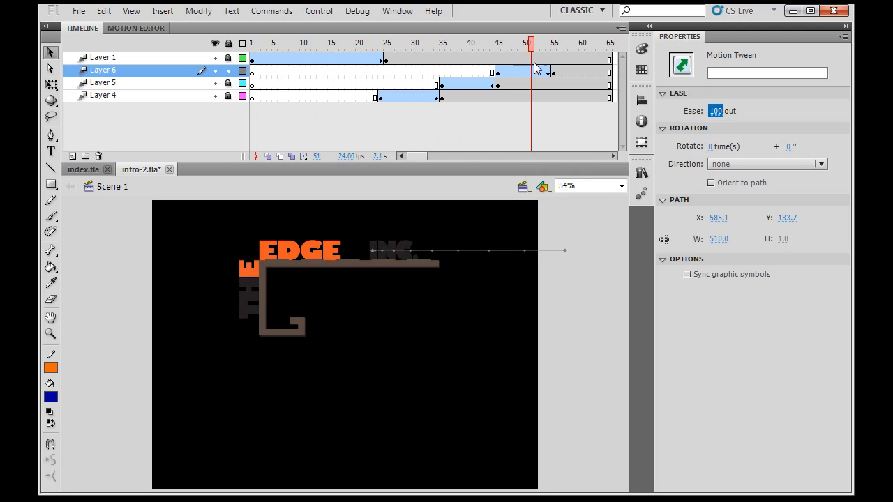
click(553, 43)
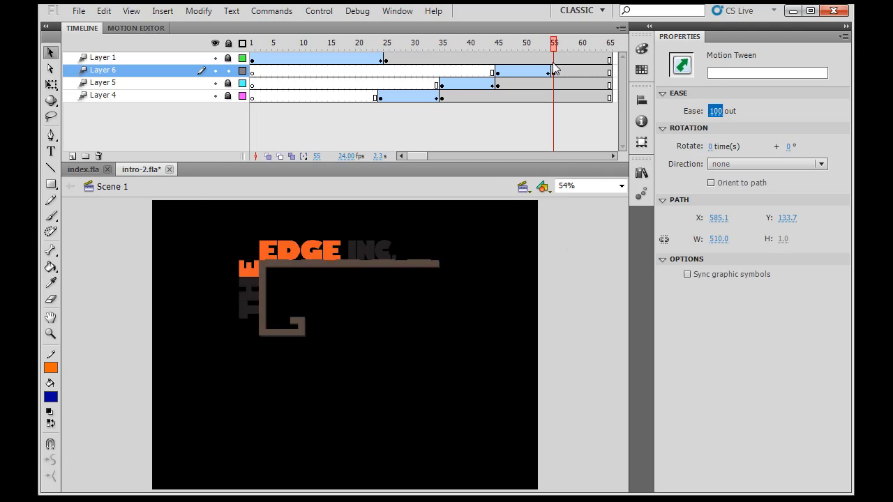
click(301, 41)
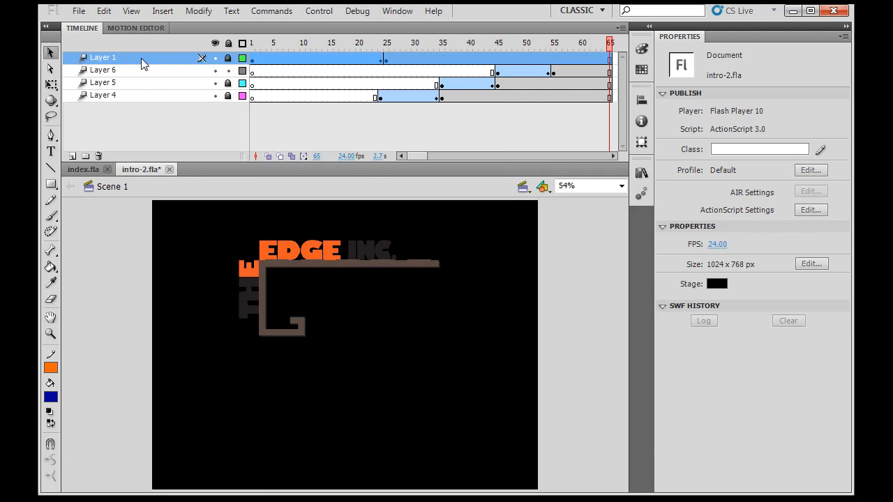
Step: Add a new Layer 7 for the tagline and go to frame 55 on it
click(70, 156)
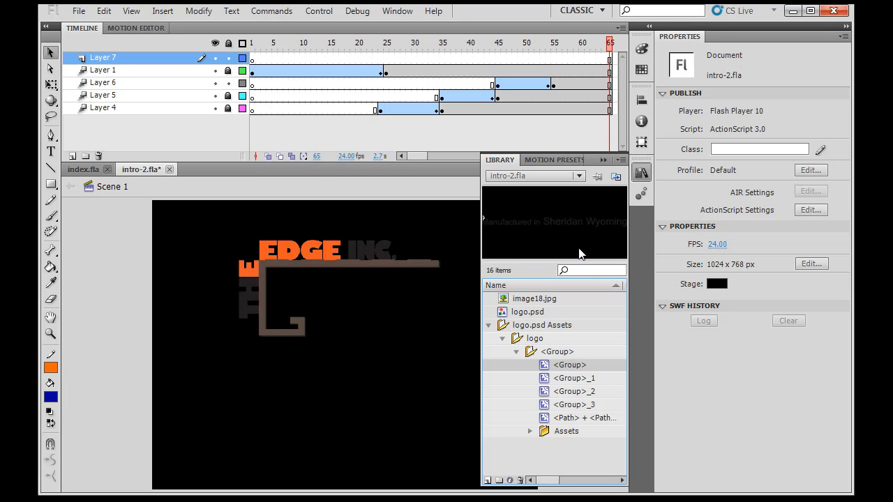
mouse_move(379, 91)
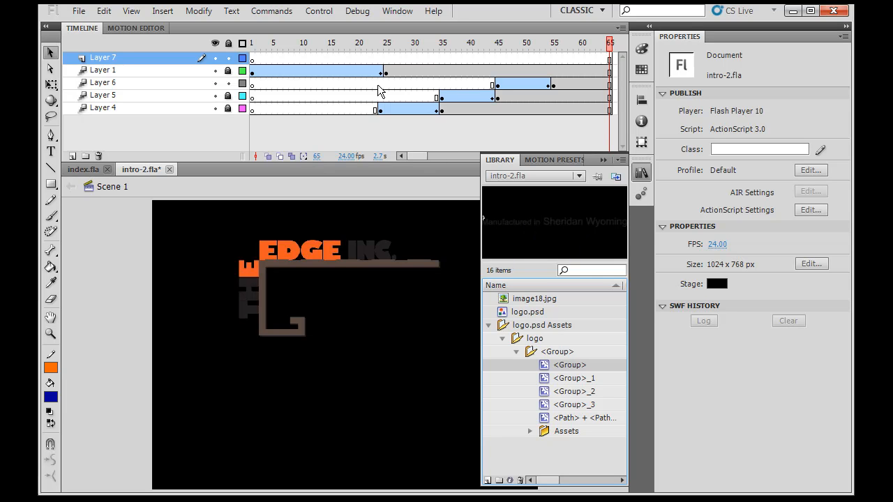
mouse_move(577, 80)
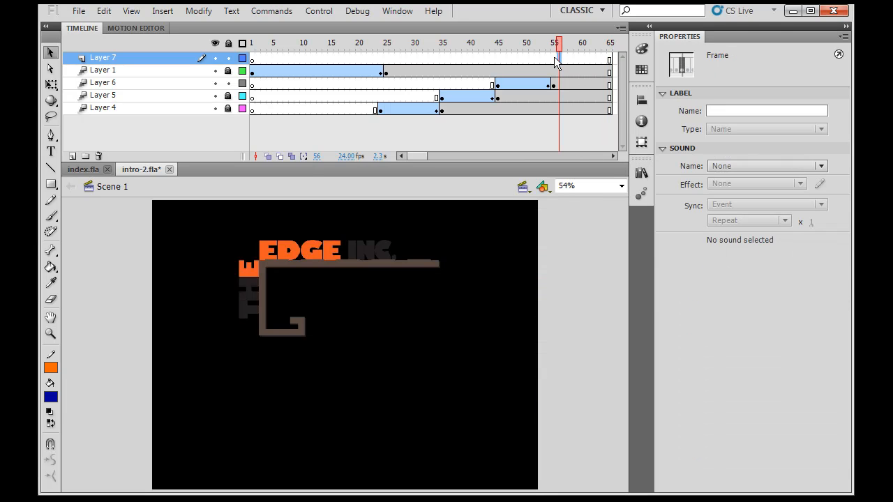
click(554, 43)
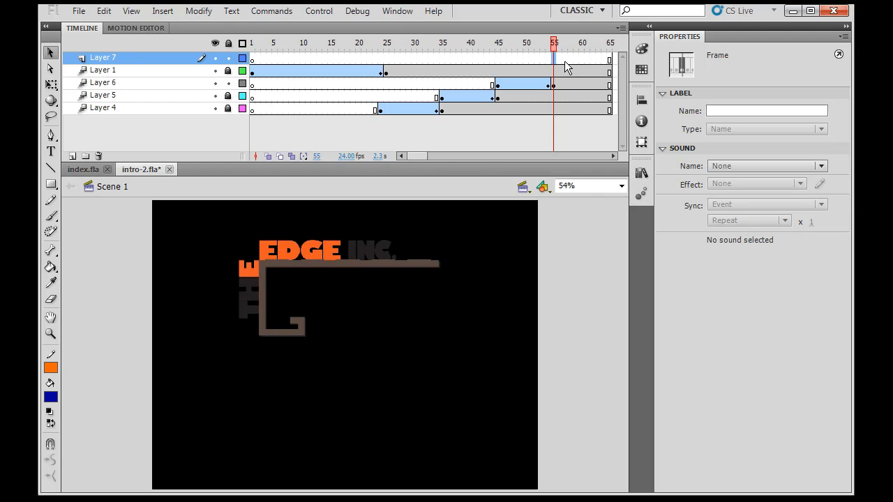
mouse_move(594, 37)
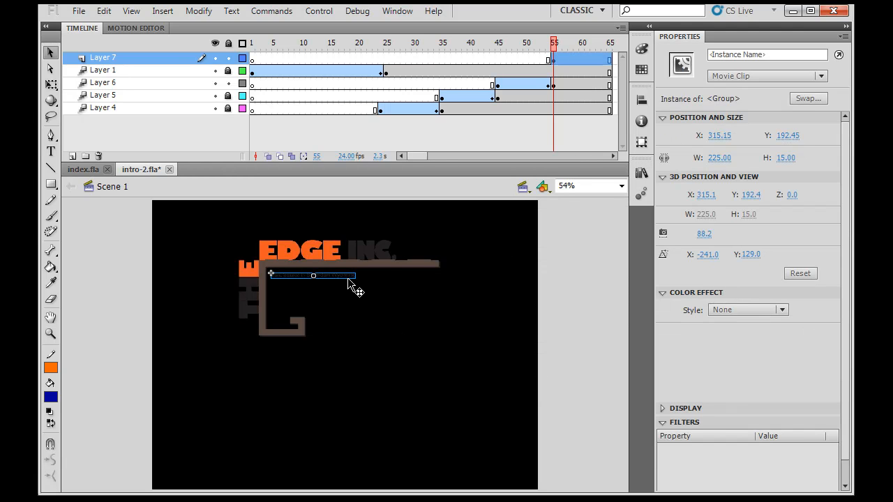
drag(312, 275, 313, 272)
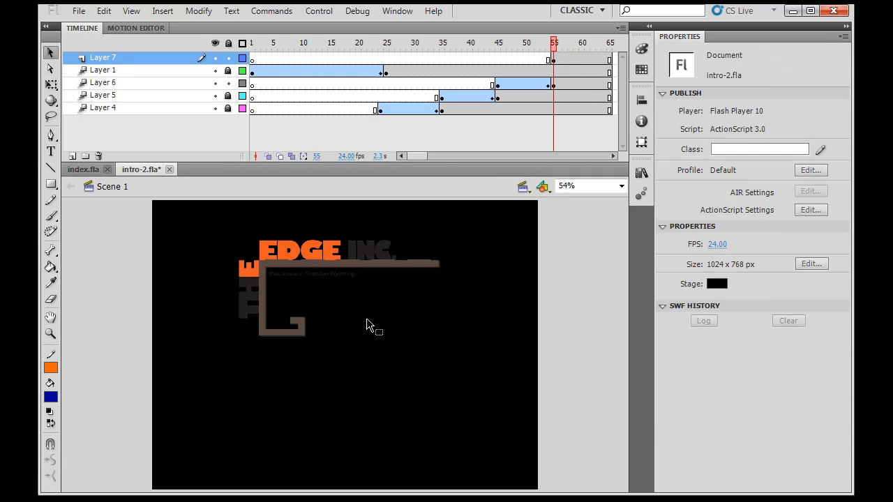
click(313, 274)
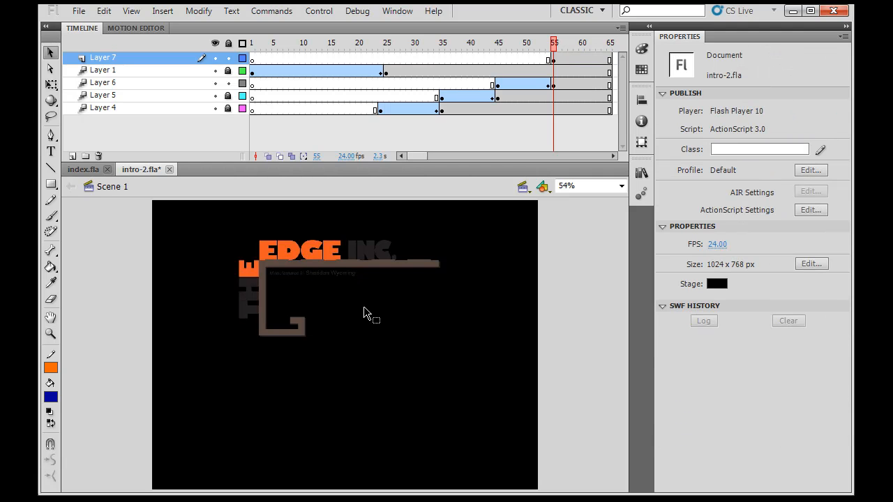
mouse_move(355, 357)
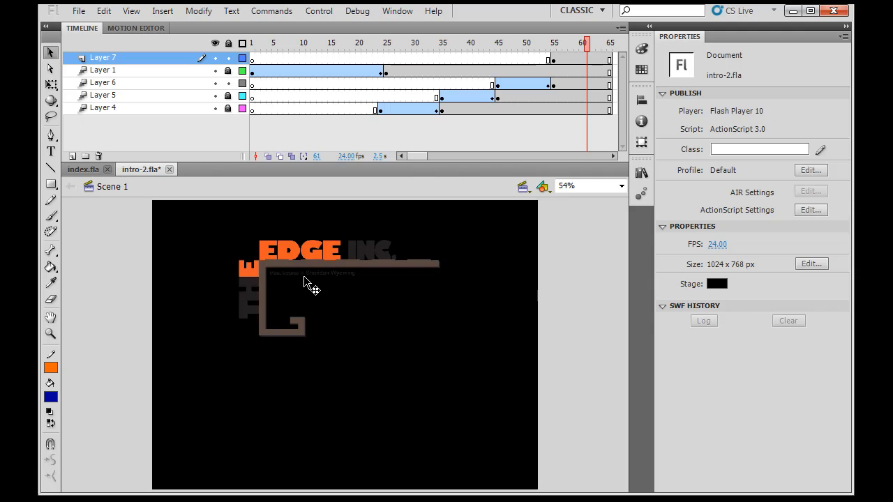
mouse_move(487, 146)
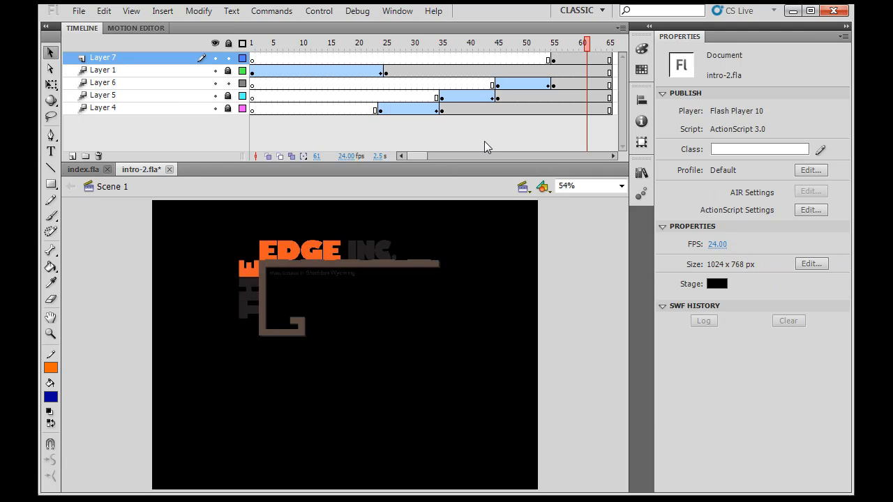
mouse_move(354, 281)
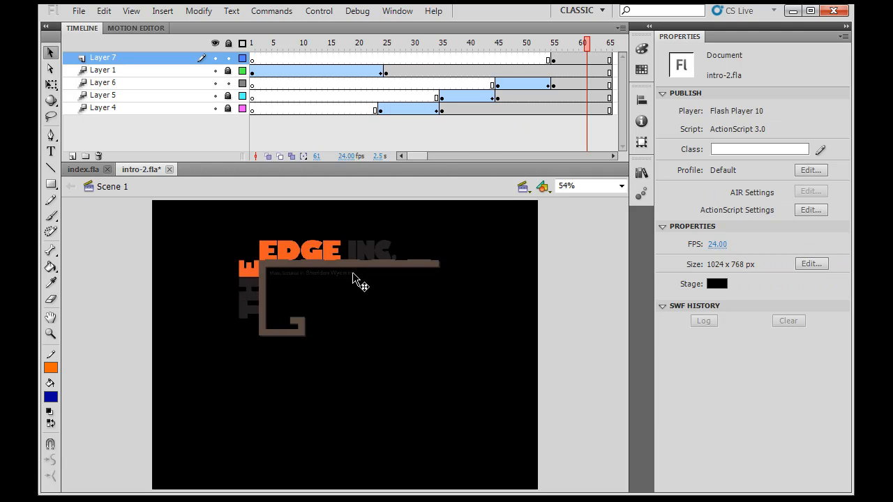
mouse_move(359, 280)
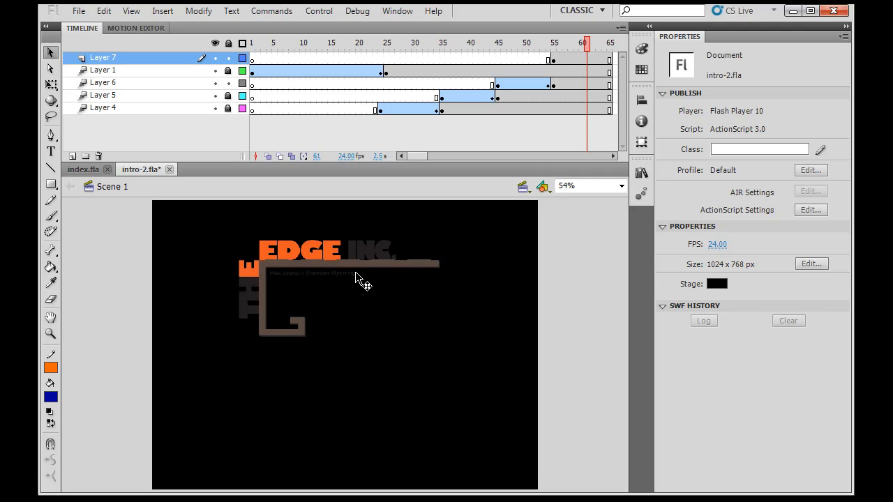
mouse_move(365, 314)
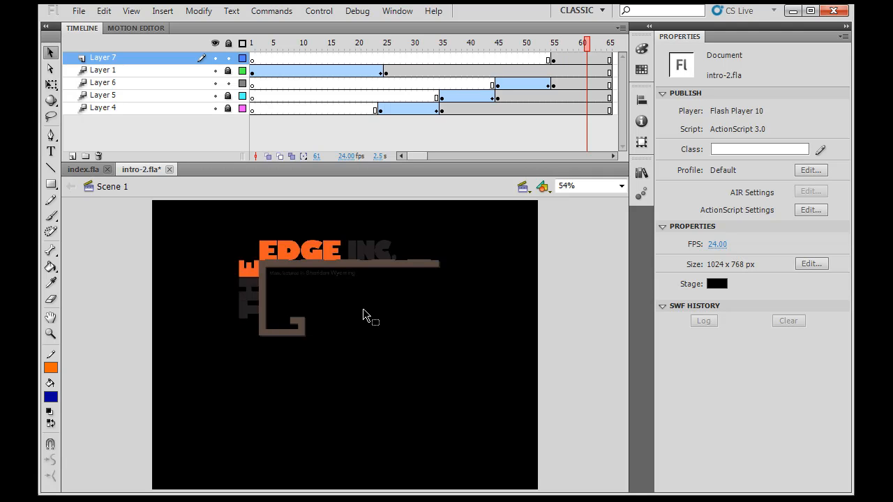
mouse_move(391, 279)
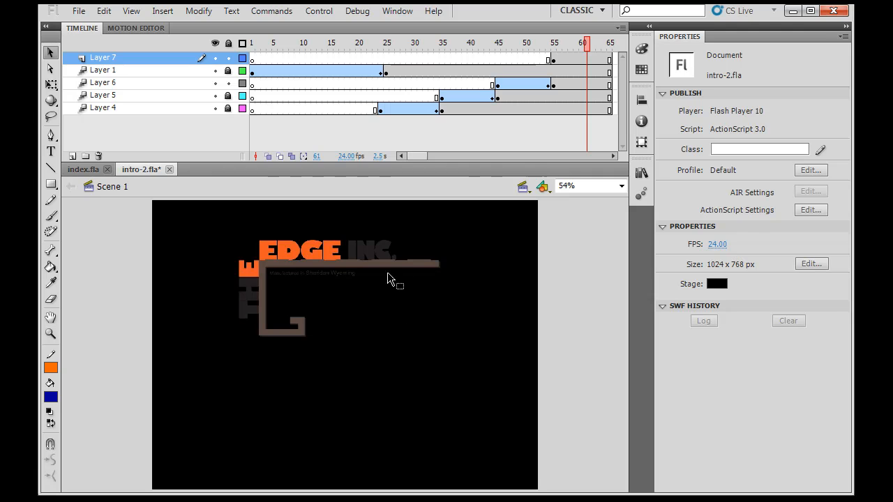
Step: Create a motion tween on the tagline's Layer 7 frames from frame 55
click(312, 274)
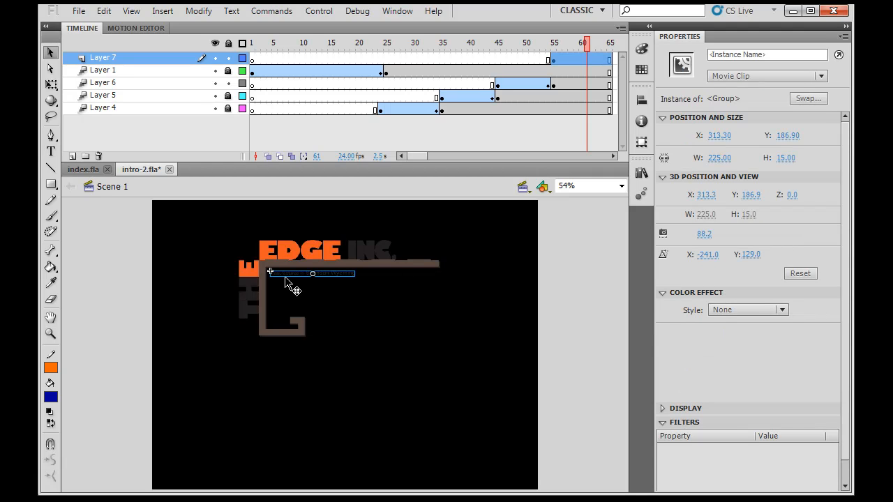
mouse_move(592, 110)
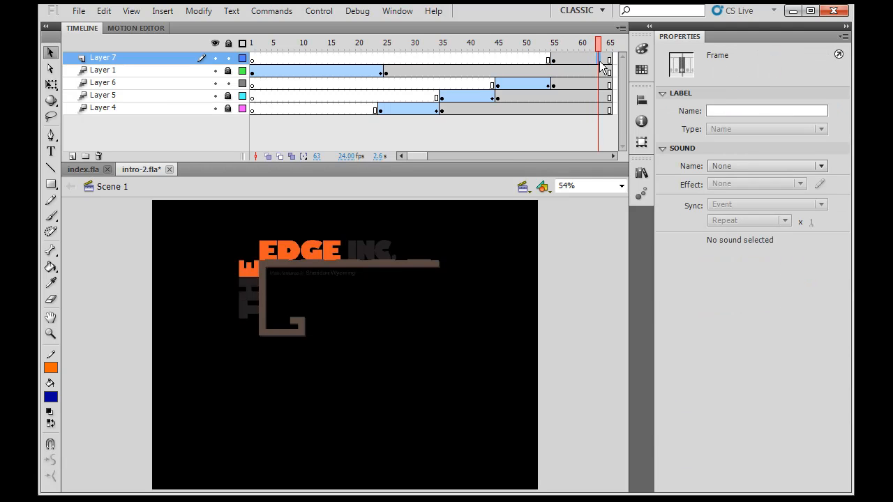
right_click(602, 59)
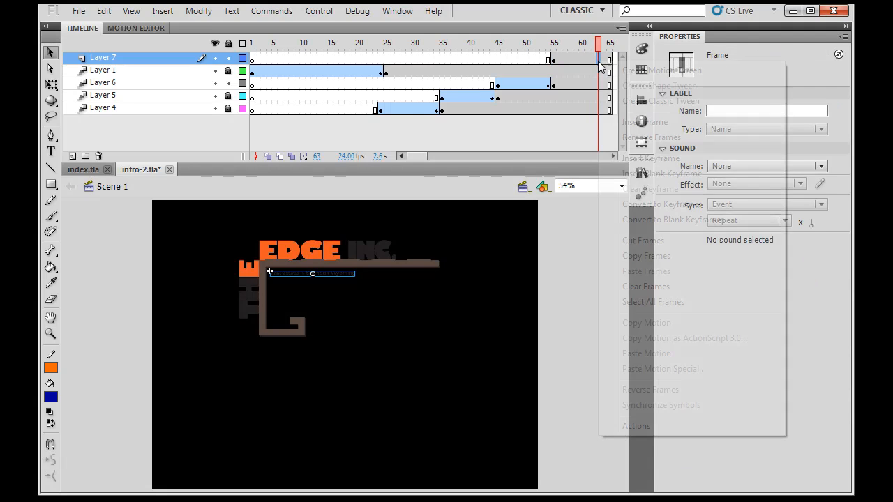
right_click(597, 59)
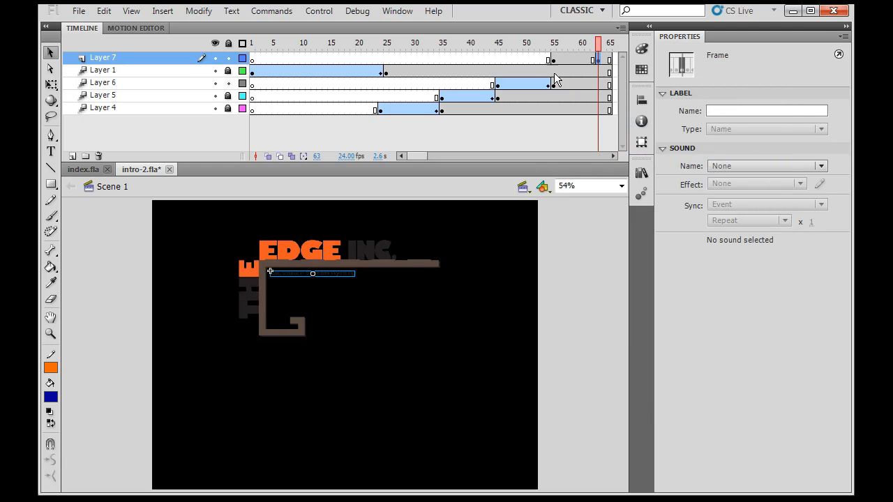
click(553, 43)
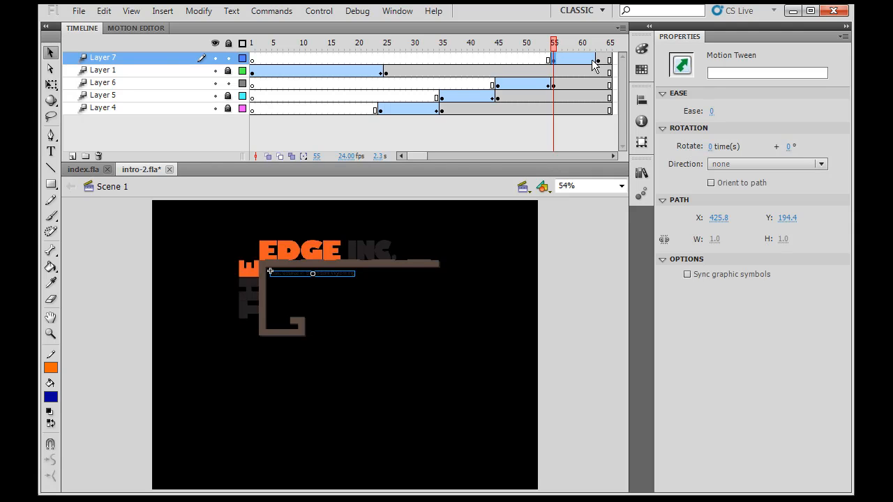
Step: Scrub to frame 62 of the tagline tween and deselect the stage
click(593, 44)
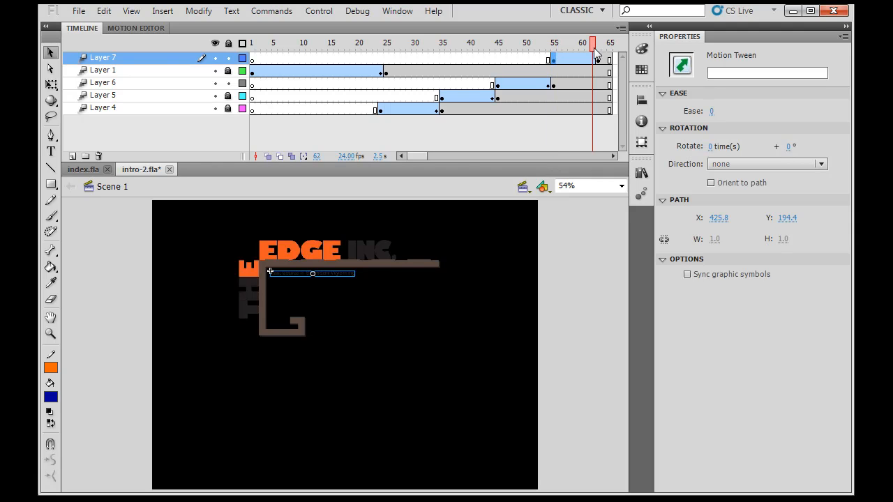
click(312, 274)
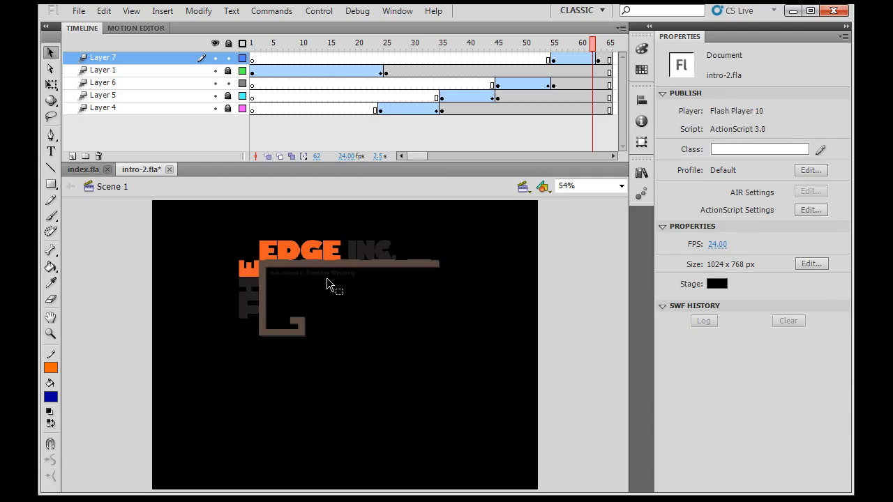
click(311, 272)
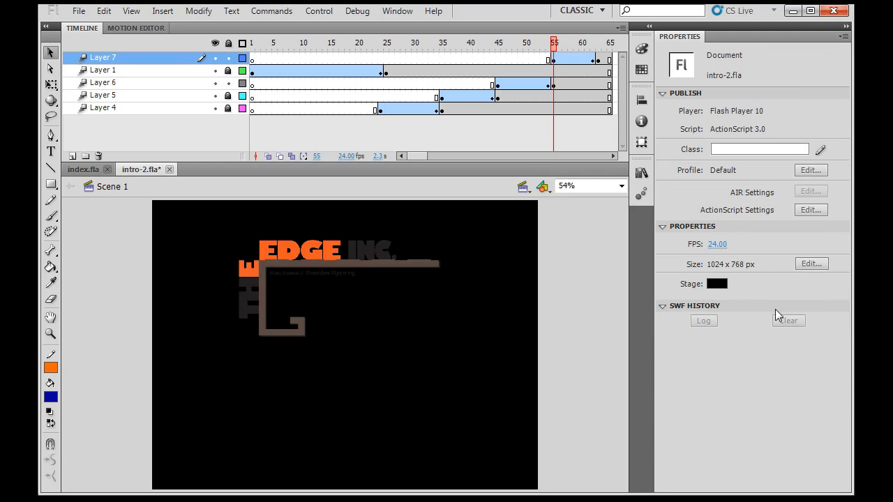
Step: At frame 55, give the tagline an Alpha colour effect at 0% so it starts invisible
click(309, 273)
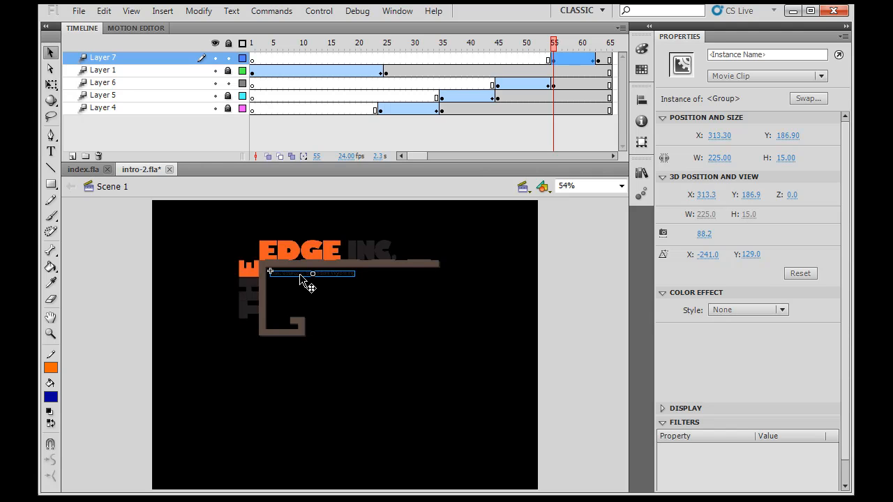
click(787, 310)
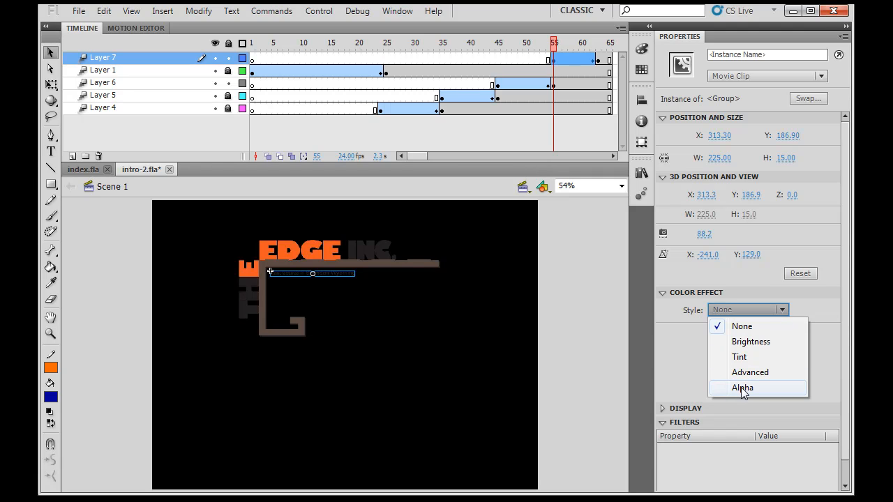
click(742, 387)
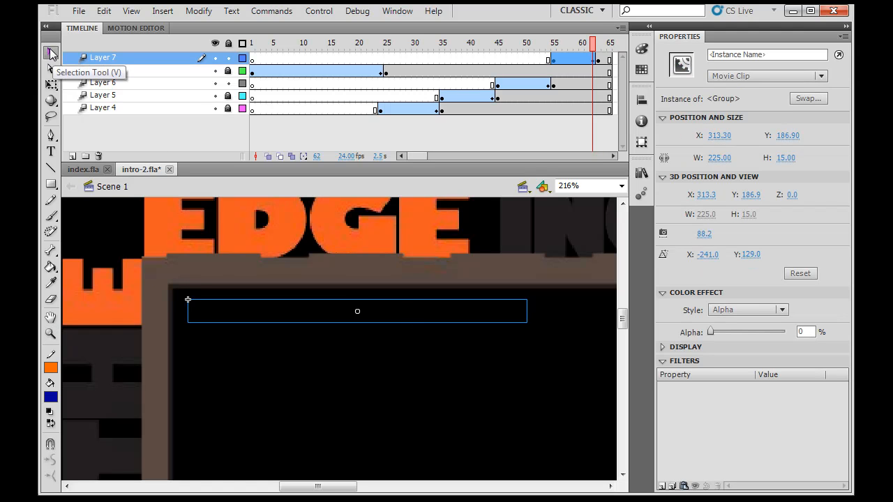
mouse_move(426, 321)
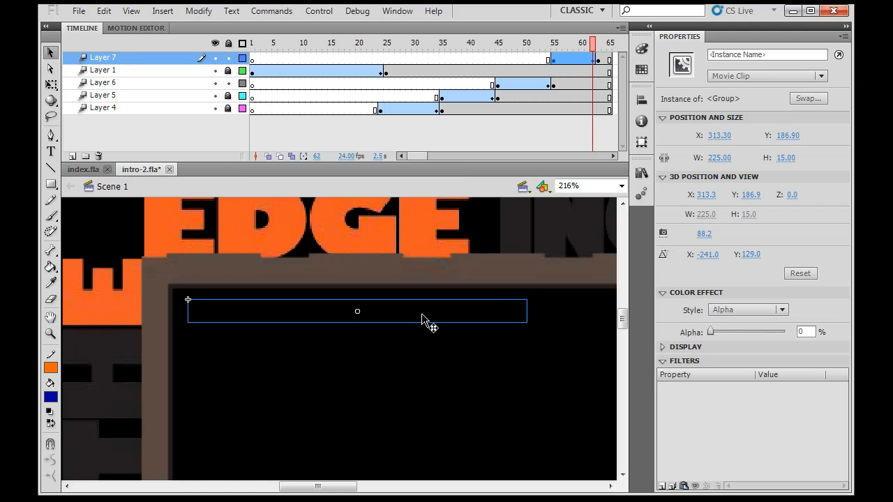
drag(710, 332, 722, 331)
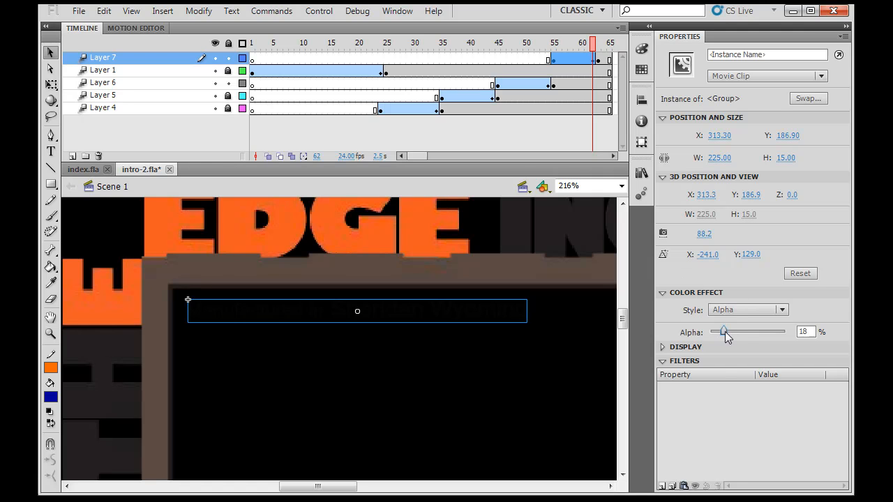
drag(723, 332, 781, 332)
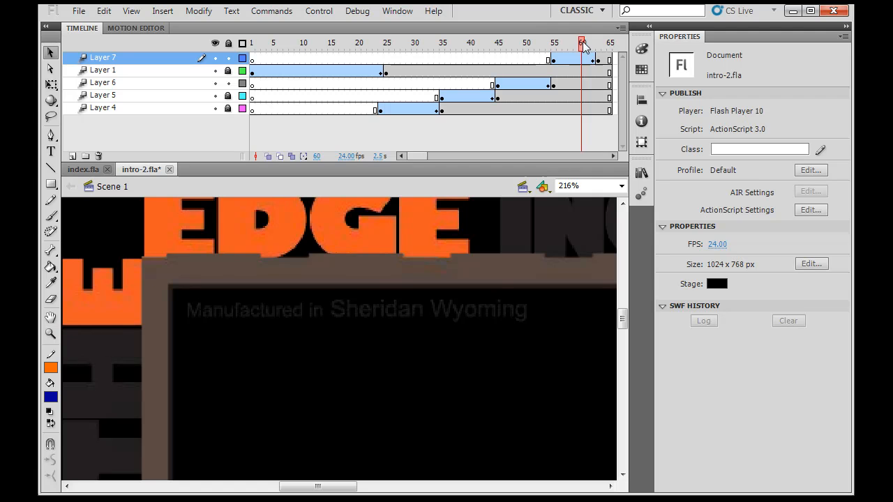
Step: At a later tween frame, raise the tagline's alpha to full opacity to complete the fade-in
click(591, 39)
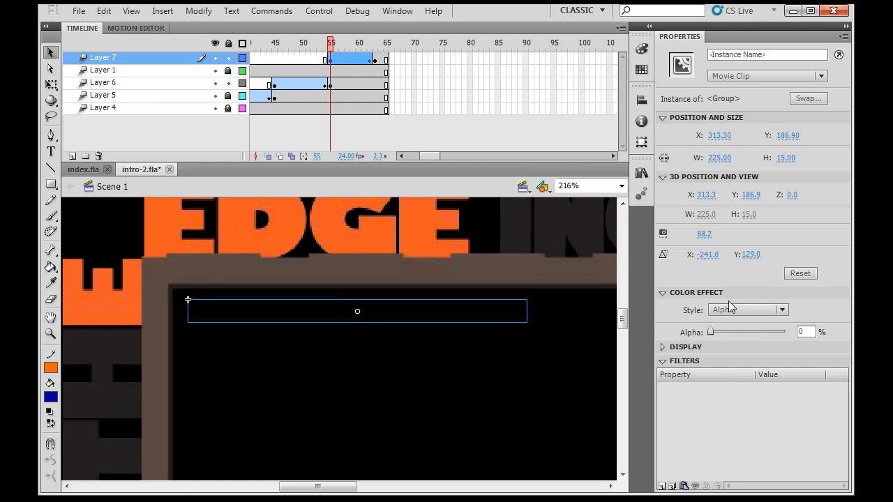
click(661, 293)
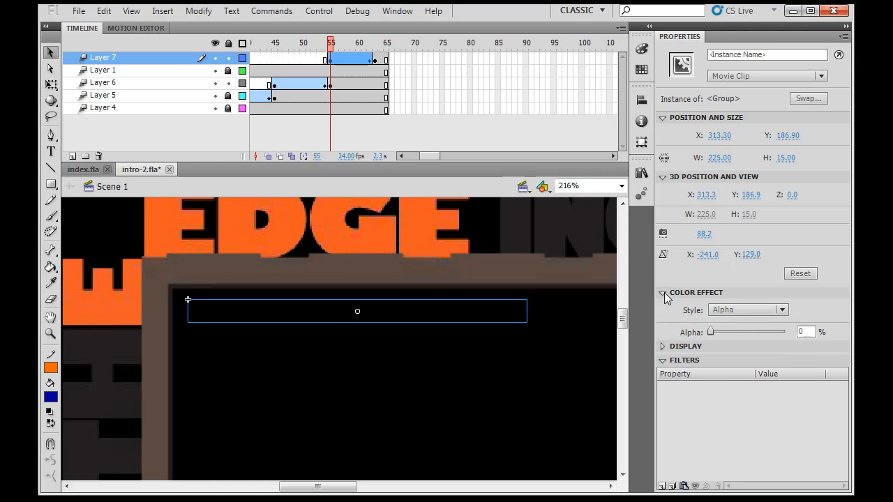
mouse_move(421, 54)
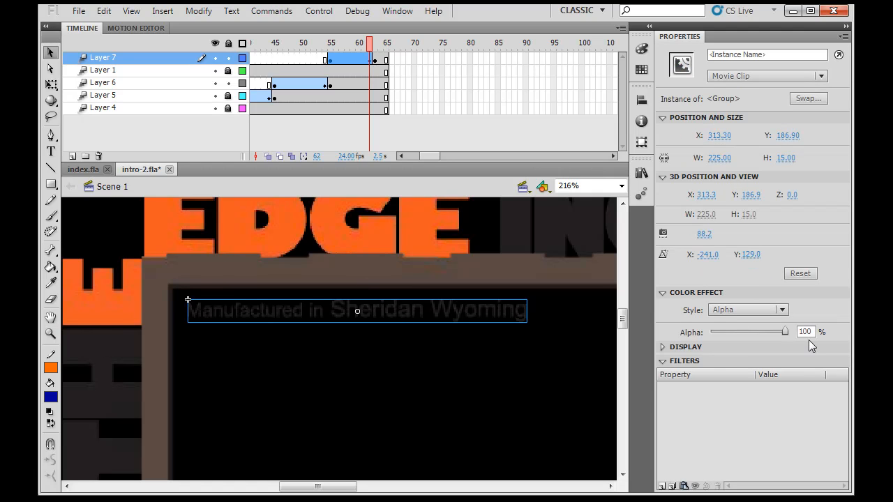
mouse_move(410, 428)
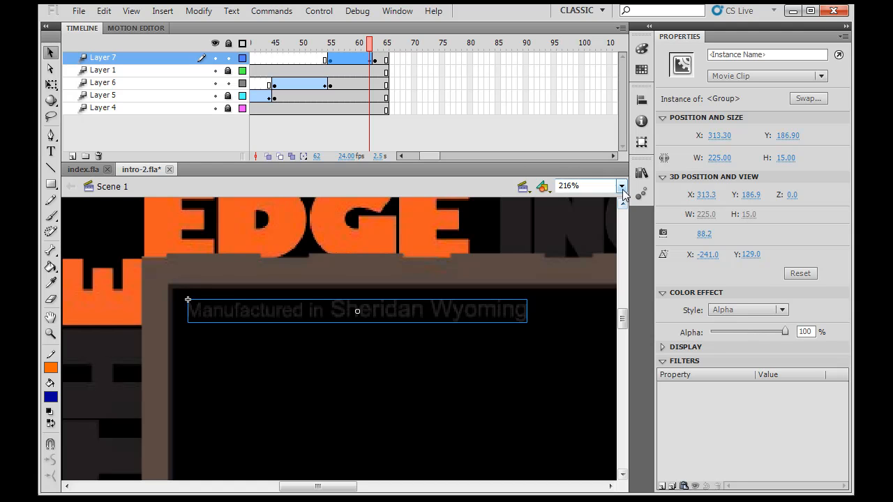
click(622, 186)
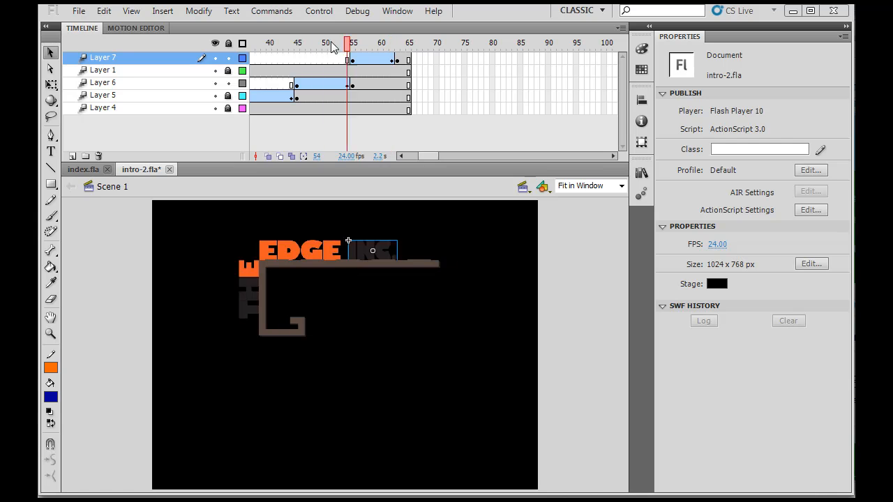
drag(348, 42, 407, 42)
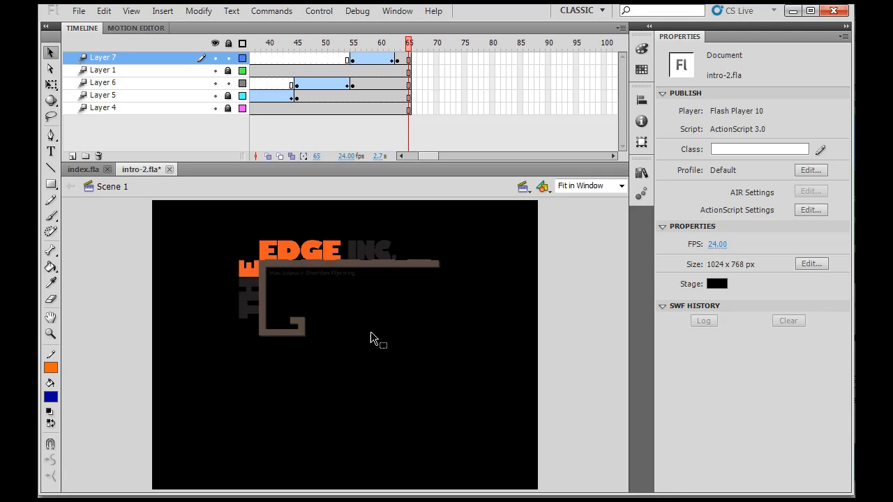
mouse_move(347, 339)
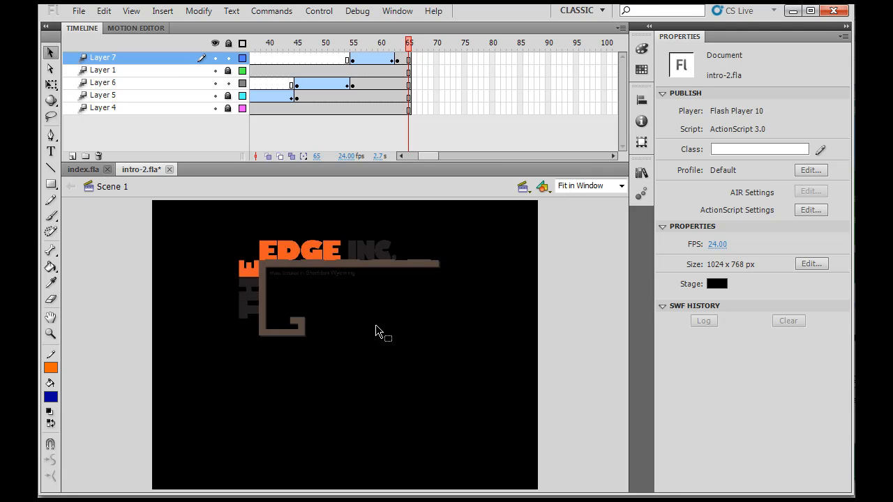
mouse_move(379, 309)
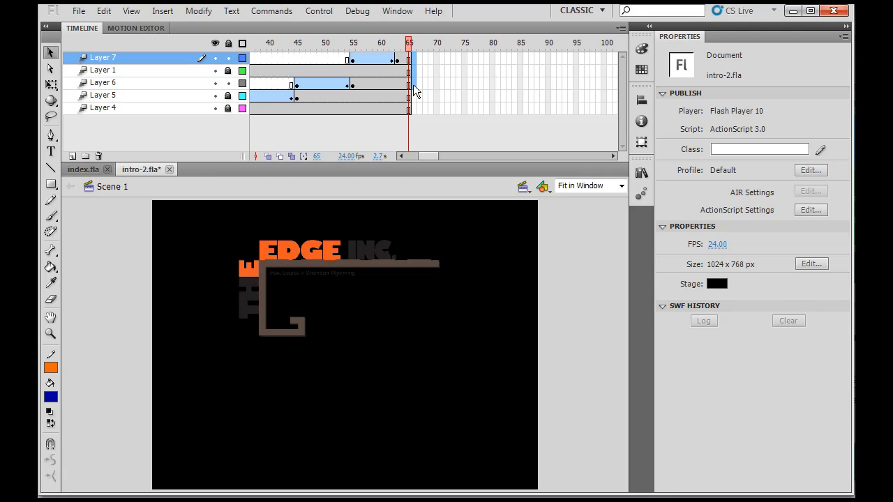
Step: Check the finished logo and tagline at frame 66 and select Layer 4 for the next animation
click(103, 108)
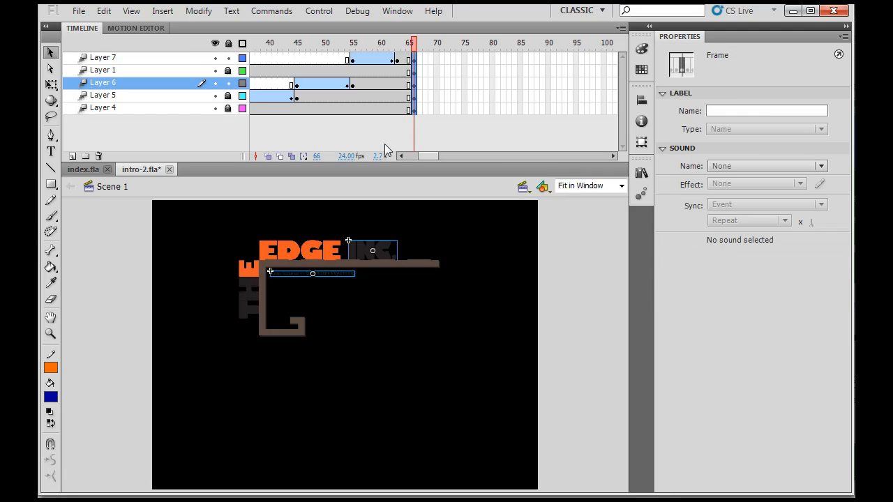
mouse_move(373, 226)
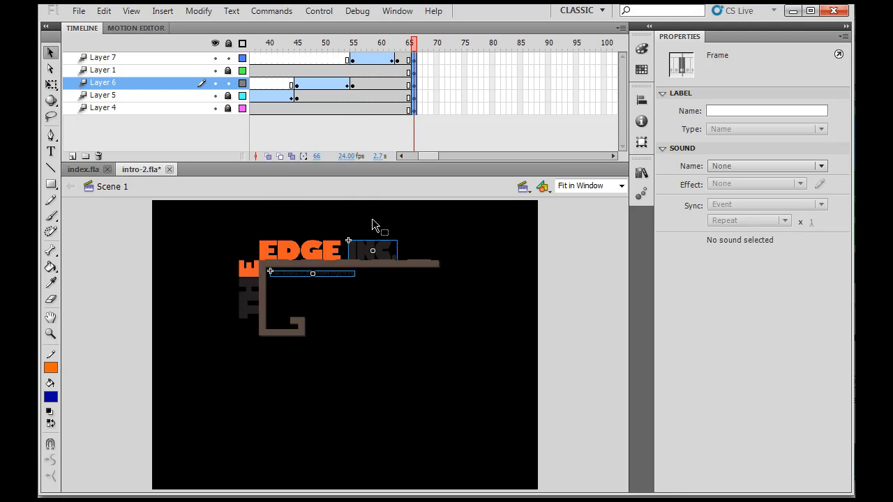
mouse_move(290, 335)
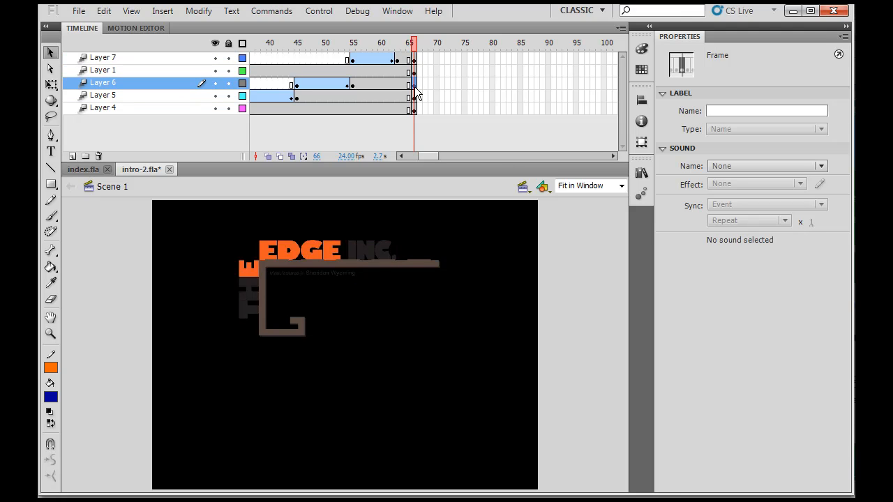
click(104, 94)
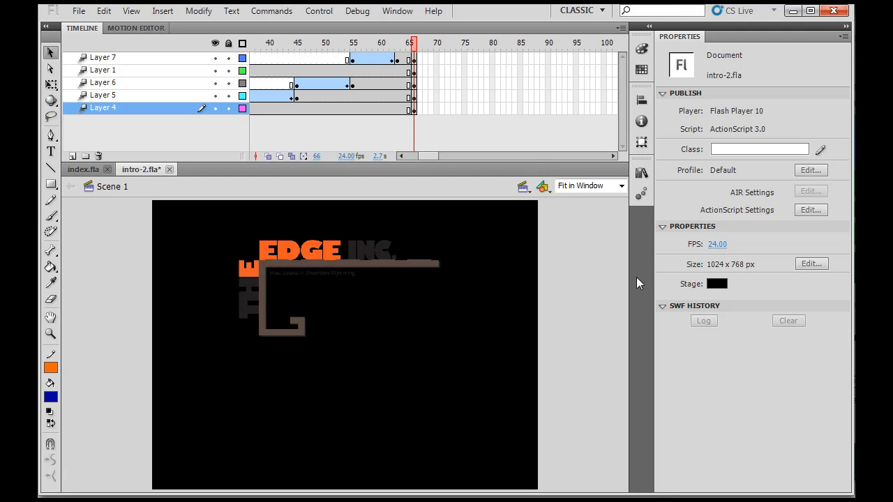
mouse_move(464, 67)
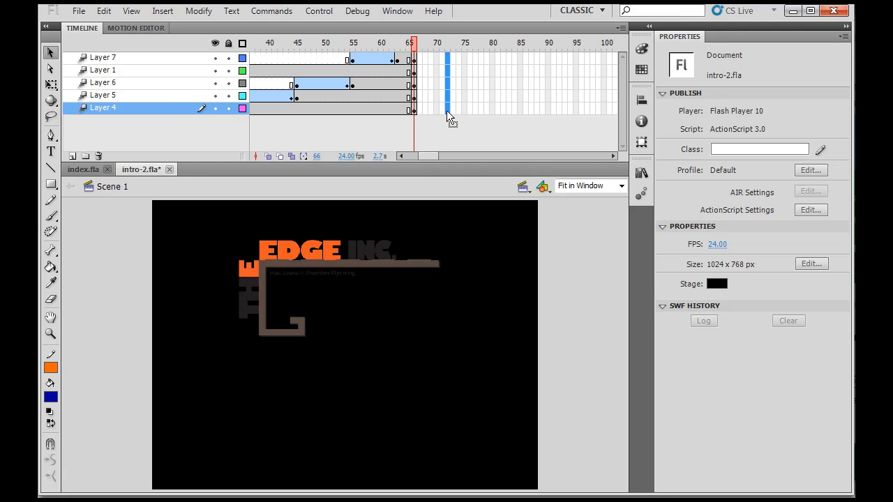
Step: Keyframe frame 72 on Layer 4, motion-tween it from frame 66, and select the THE piece at 72
click(446, 41)
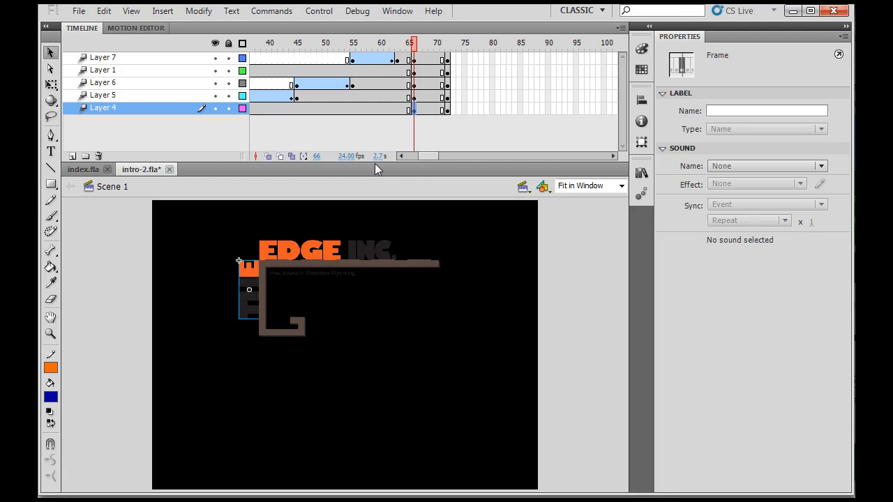
mouse_move(109, 27)
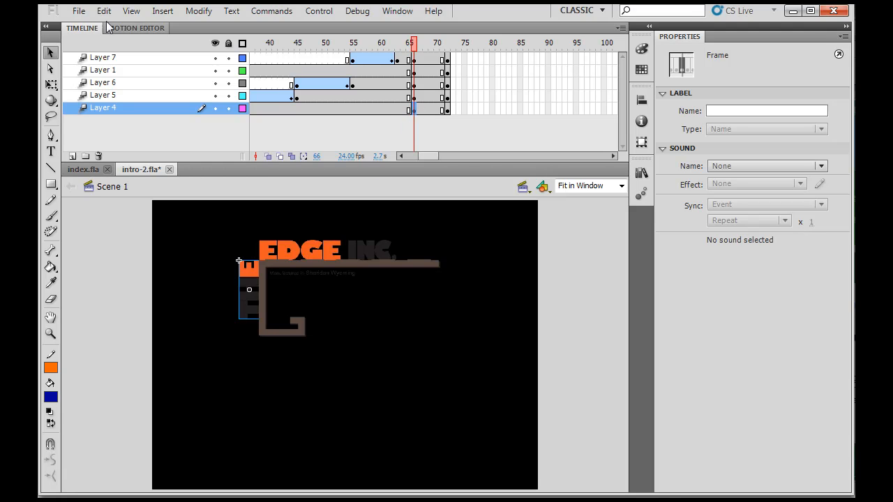
click(162, 11)
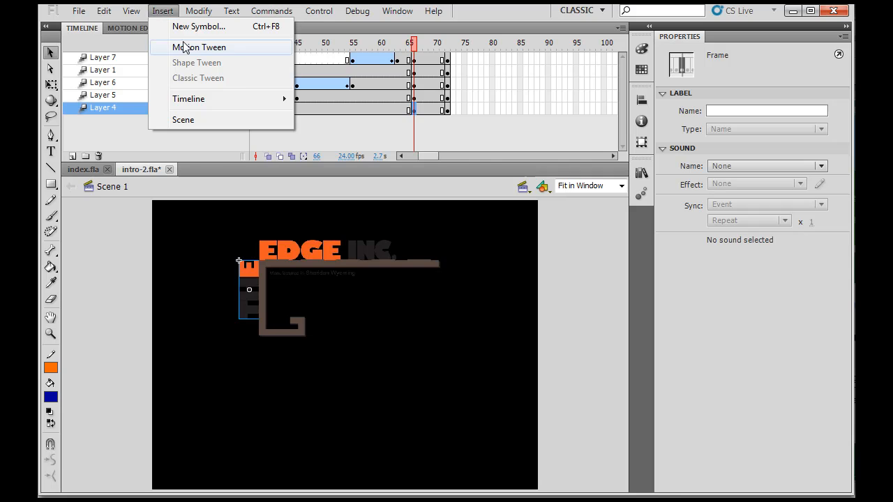
click(198, 48)
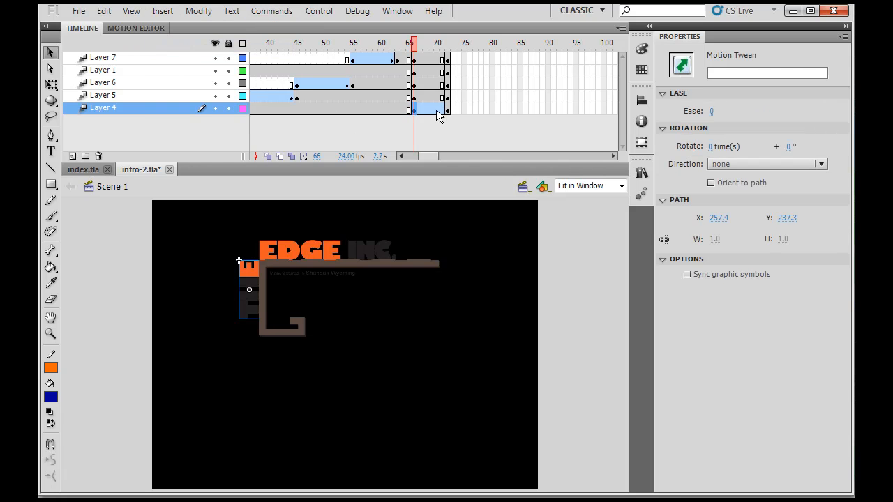
click(444, 43)
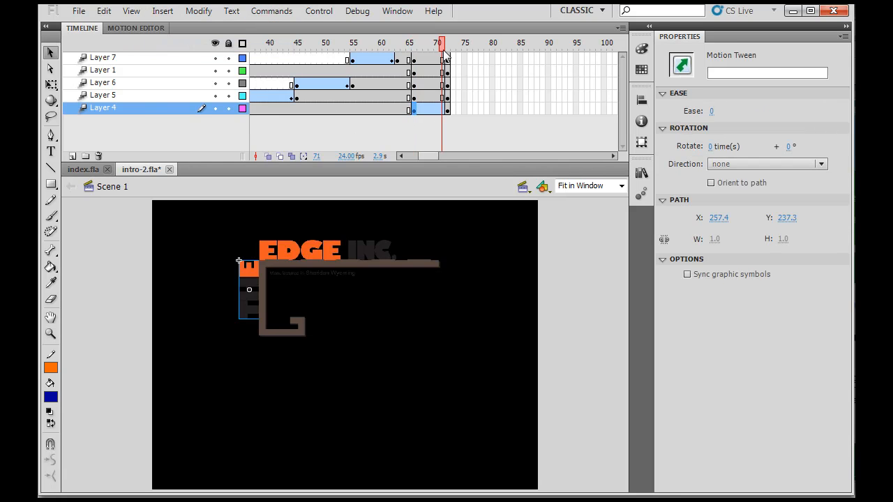
mouse_move(711, 218)
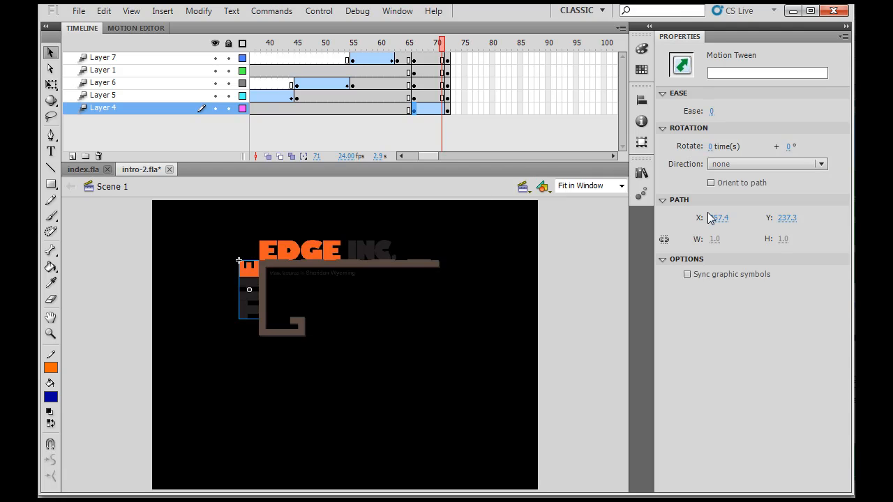
click(251, 307)
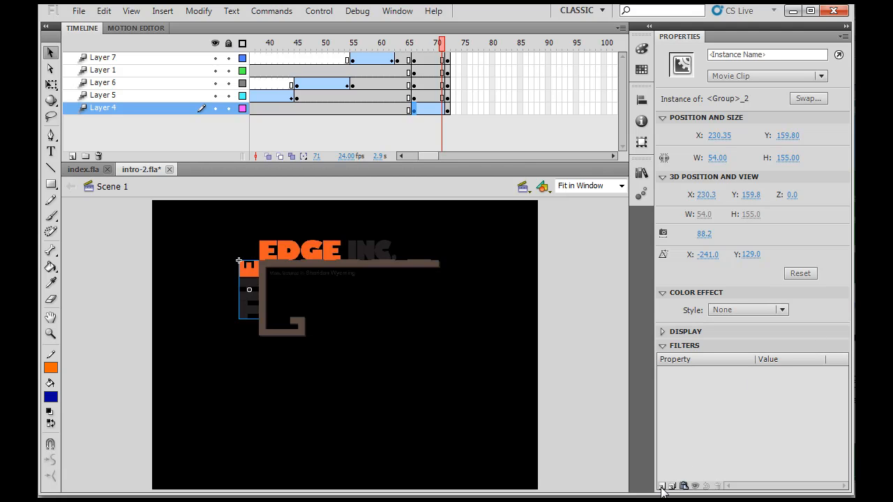
Step: Add a Glow filter to the THE piece: blur 20 px, yellow, strength 125%
click(655, 486)
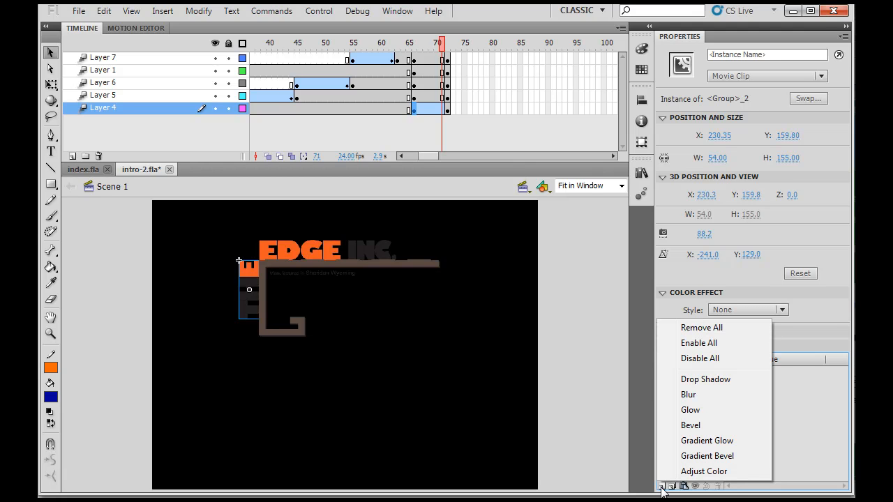
mouse_move(690, 410)
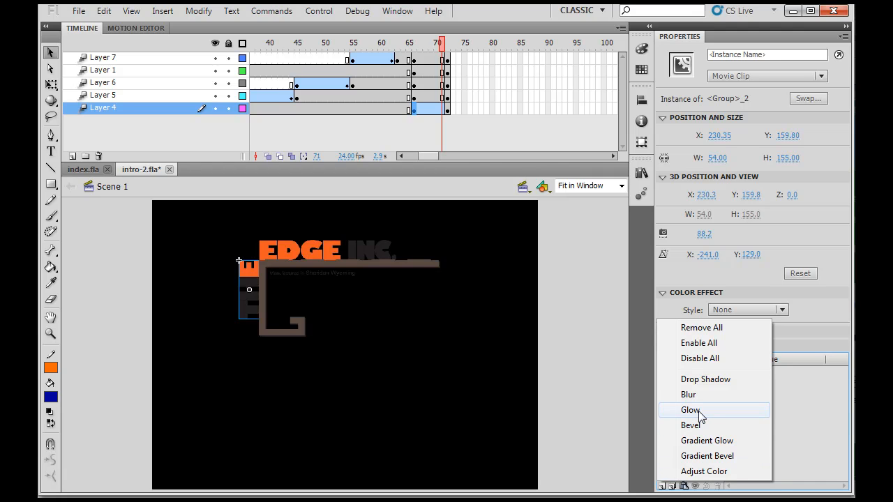
click(690, 410)
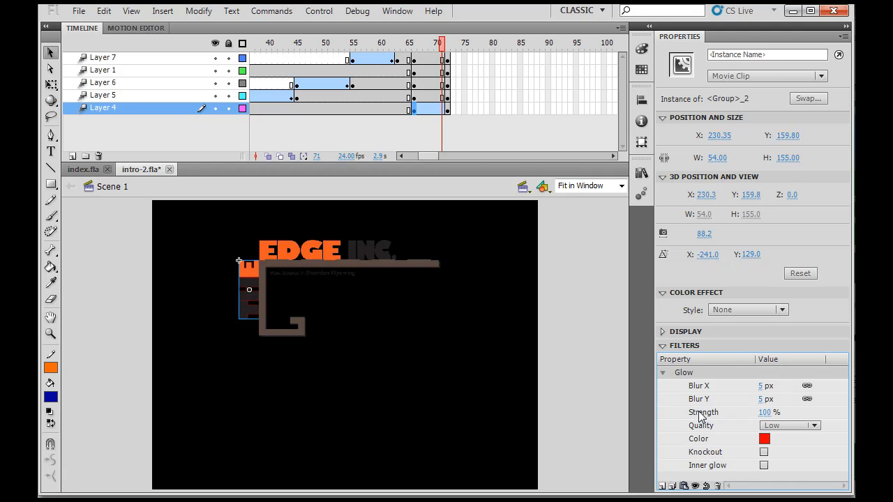
mouse_move(691, 429)
text(20)
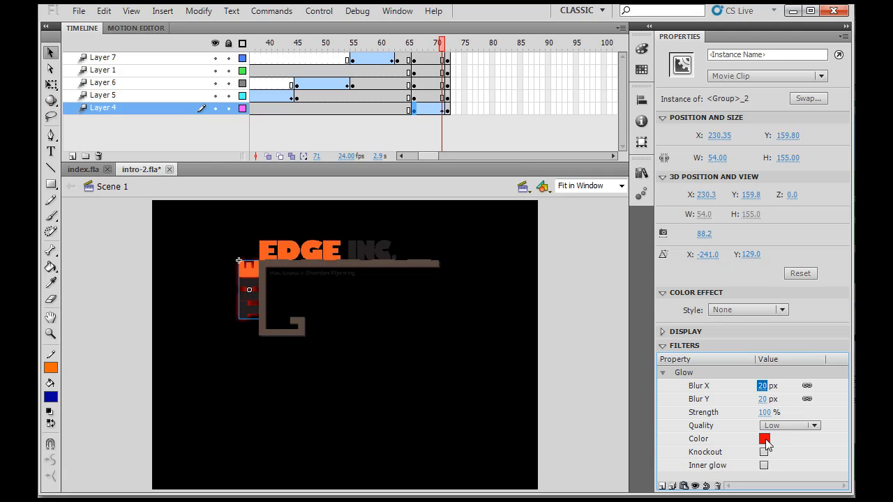
click(761, 438)
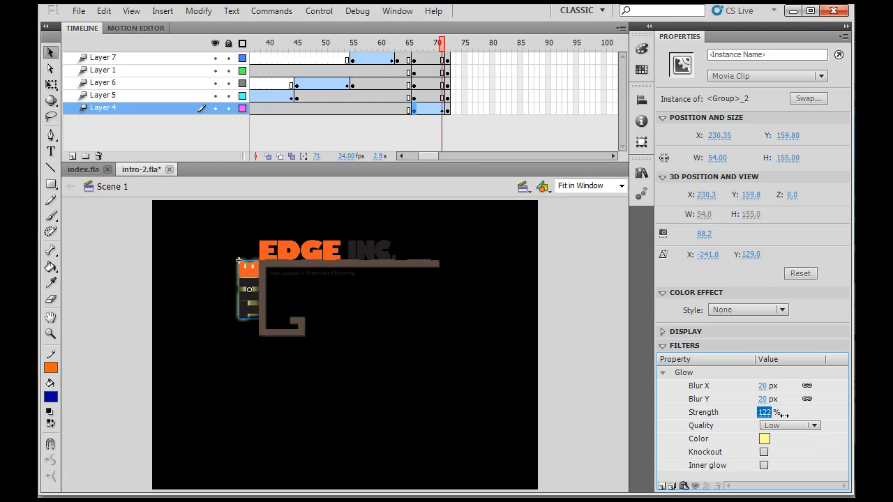
drag(765, 413, 781, 413)
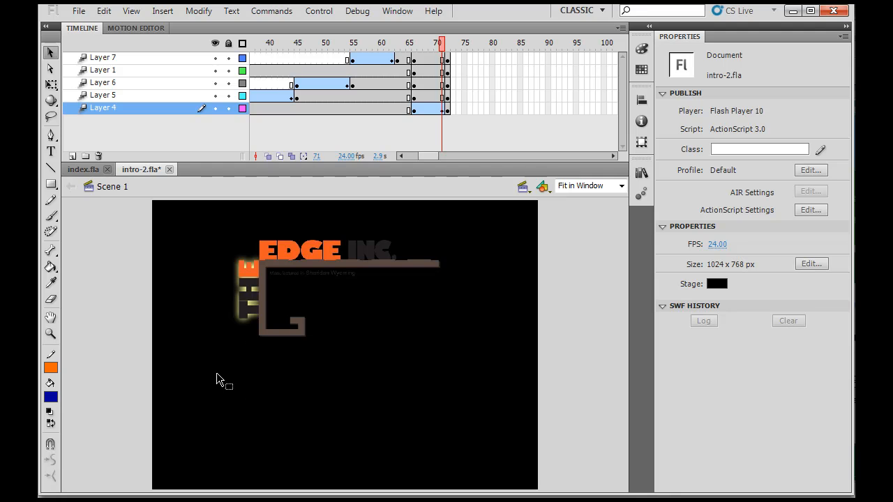
mouse_move(298, 260)
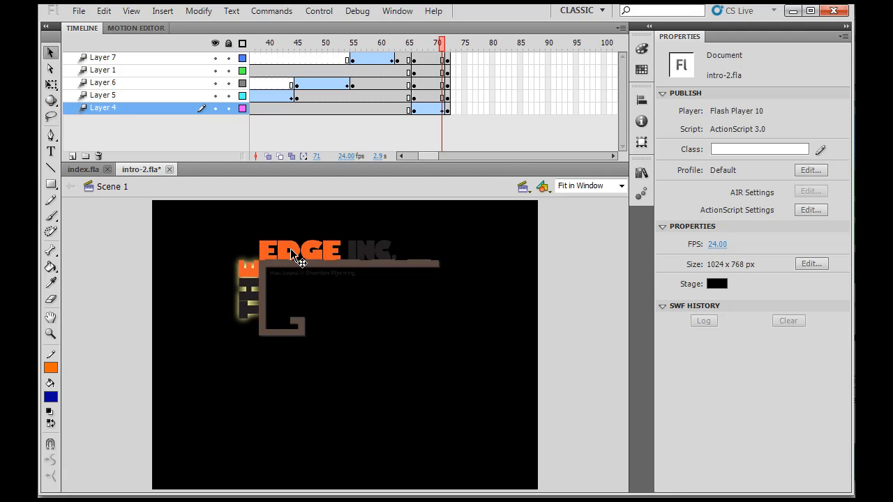
mouse_move(446, 123)
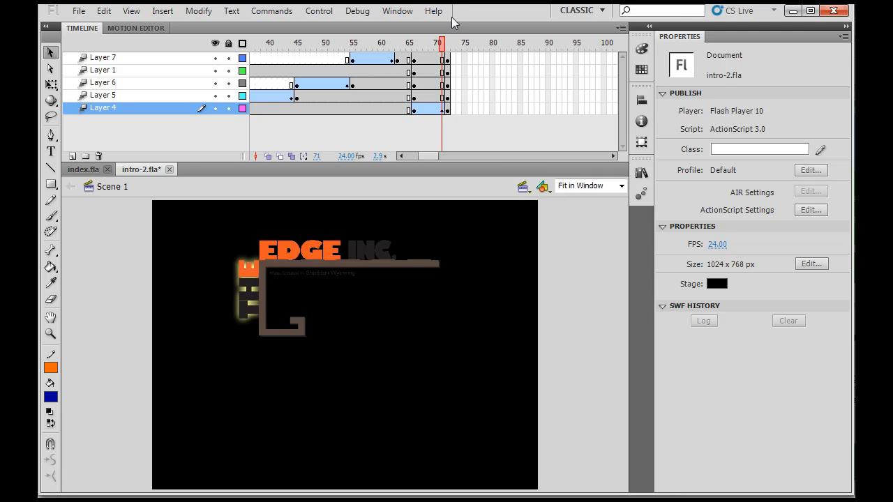
Step: At frame 66 set the THE piece's starting glow colour to yellow as well
click(408, 43)
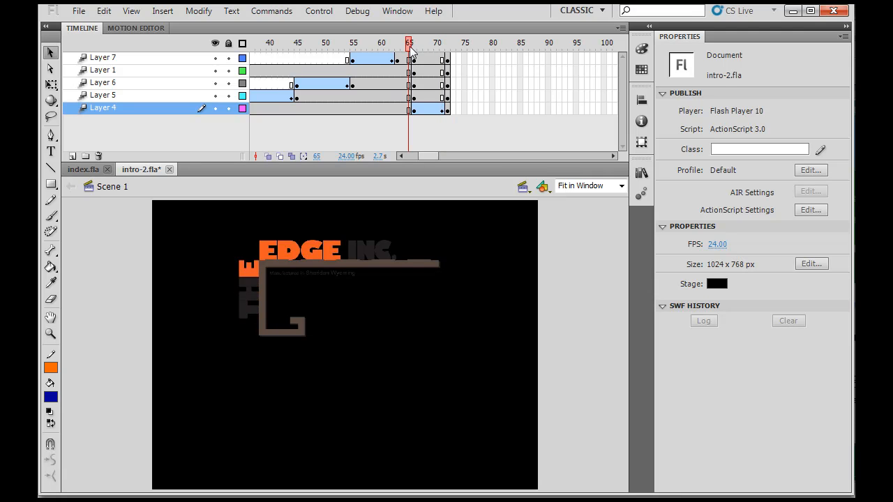
click(441, 42)
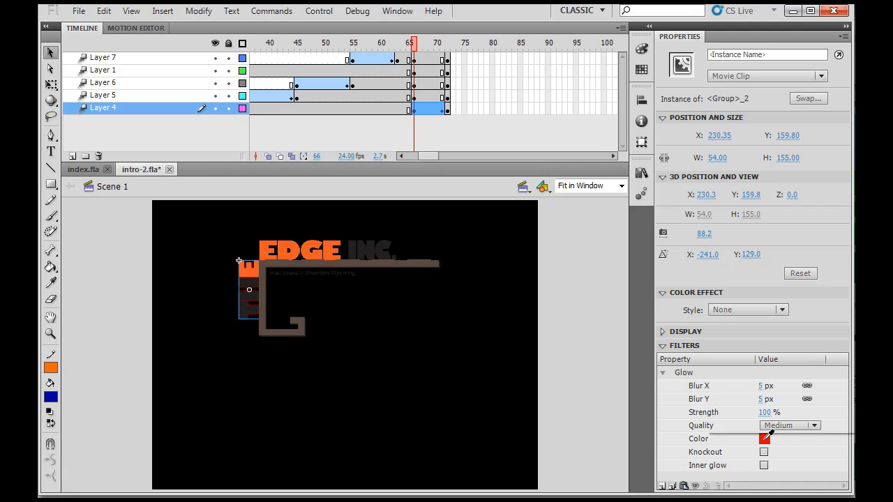
click(761, 438)
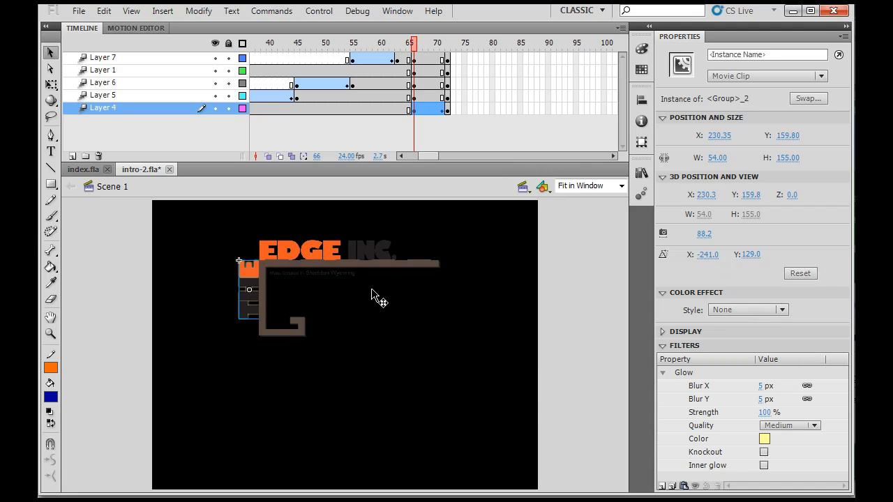
click(421, 42)
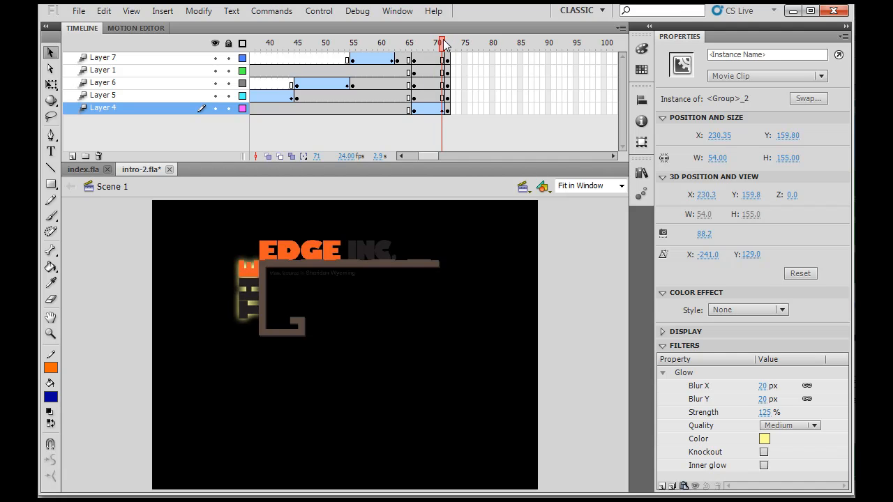
Step: Scrub between frames 66 and 72 to preview the glow strengthening along the tween
click(446, 44)
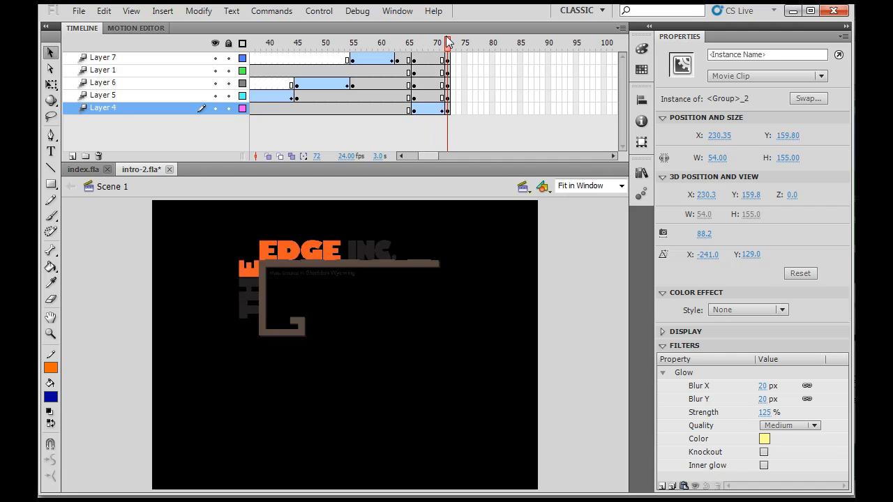
click(422, 42)
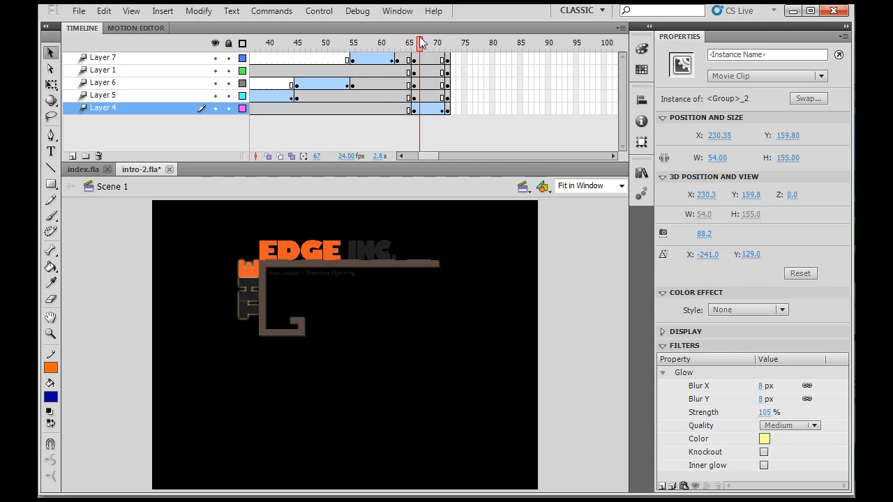
click(441, 41)
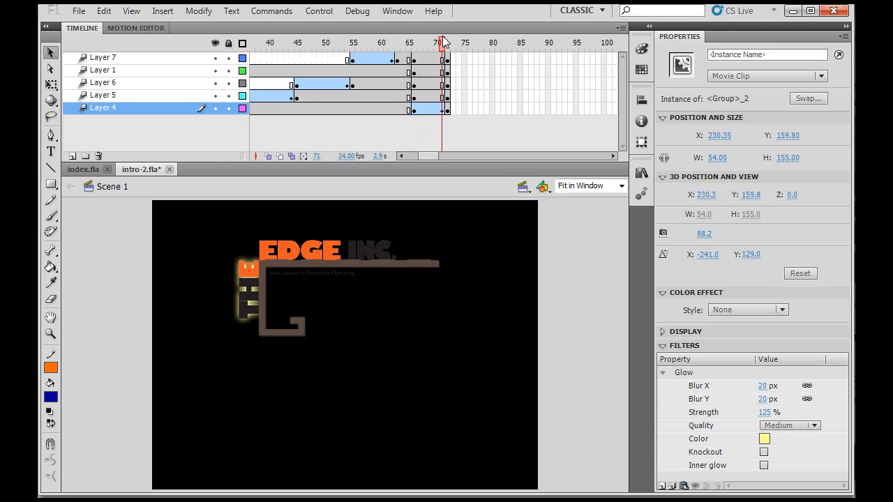